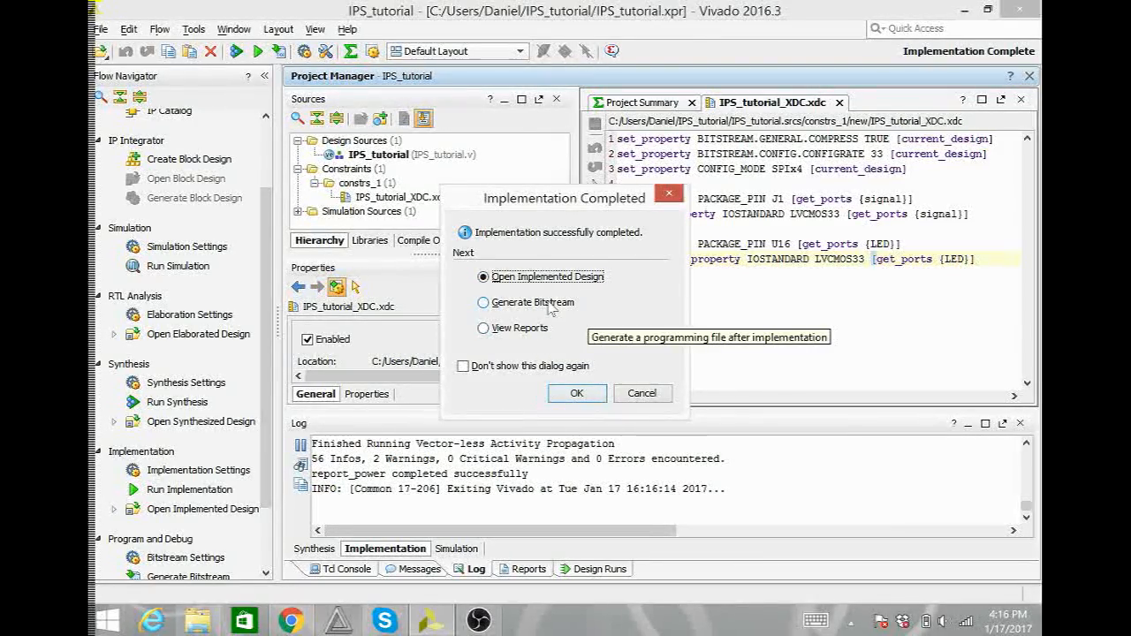
Generate the bitstream for the implemented IPS_tutorial design.
{"action": "left_click", "coordinate": [484, 303]}
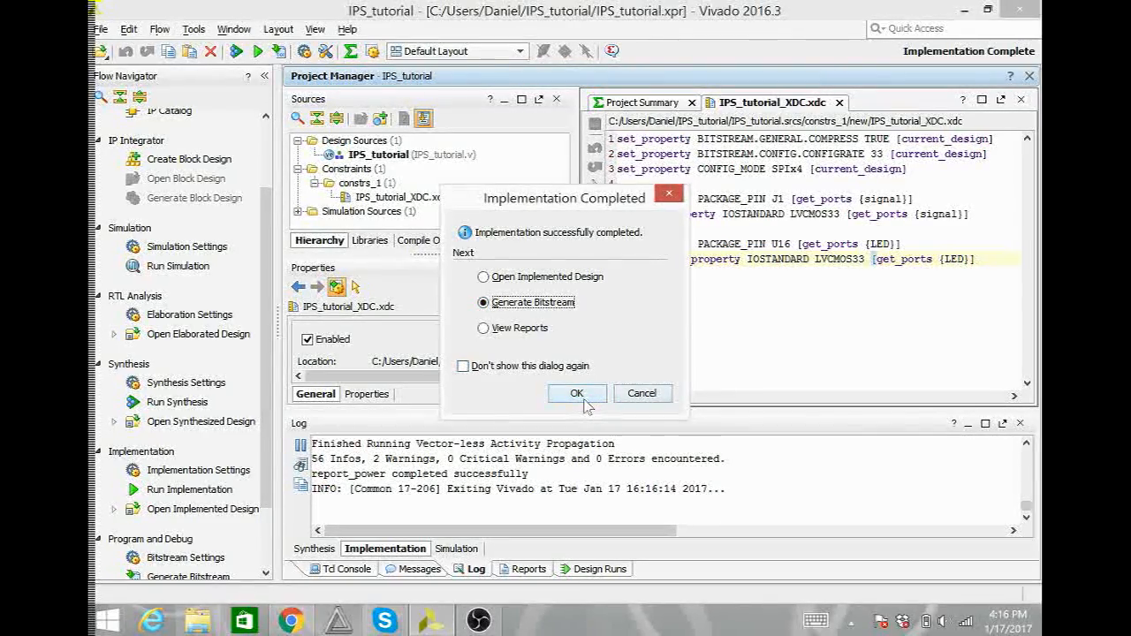
{"action": "left_click", "coordinate": [576, 392]}
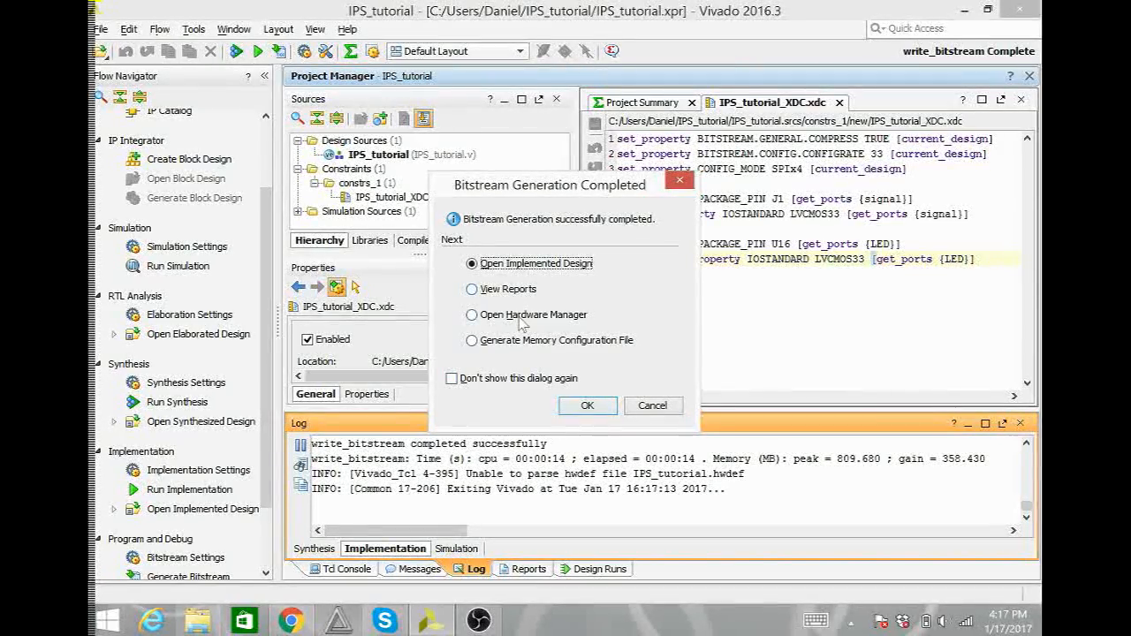
Launch the Hardware Manager, then bring up the browser showing the Basys 3 board photo.
{"action": "left_click", "coordinate": [472, 315]}
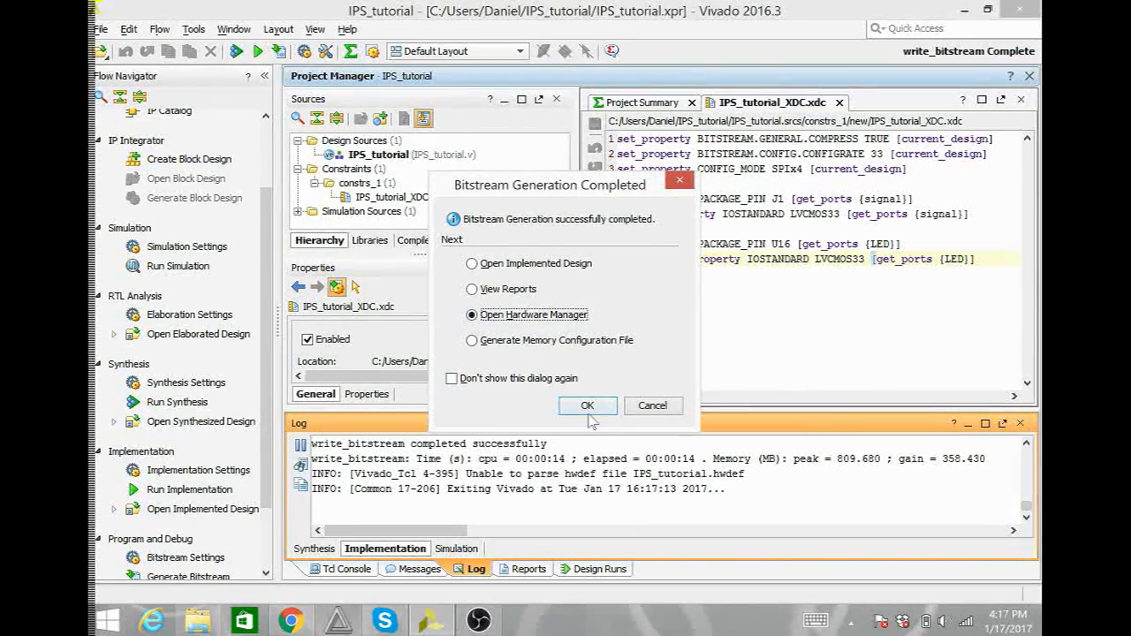
{"action": "left_click", "coordinate": [587, 404]}
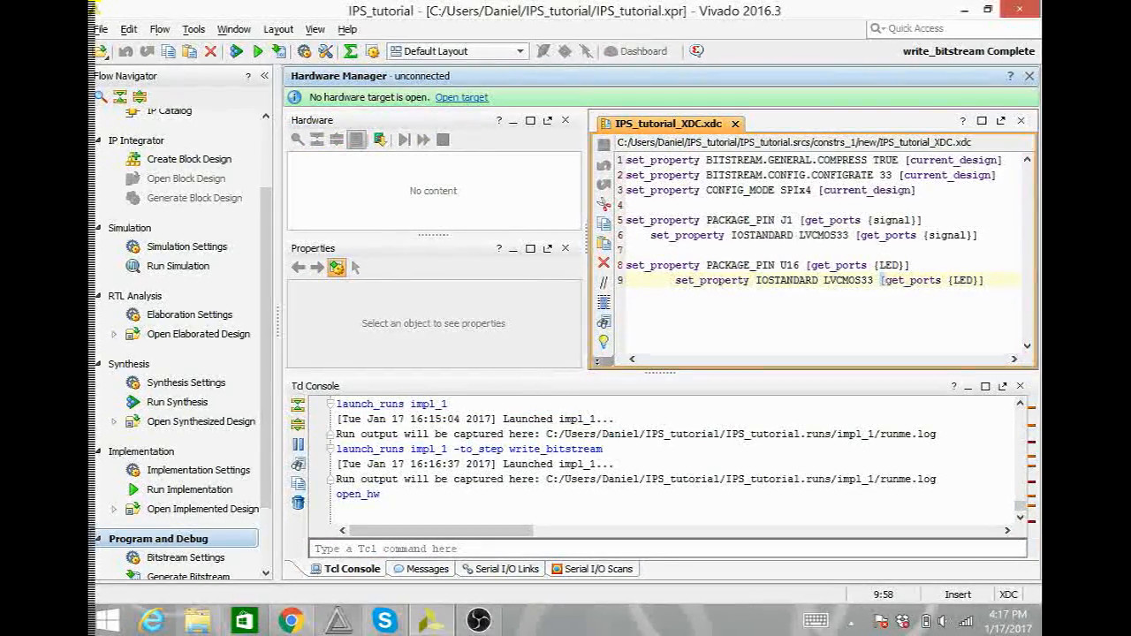
{"action": "left_click", "coordinate": [292, 618]}
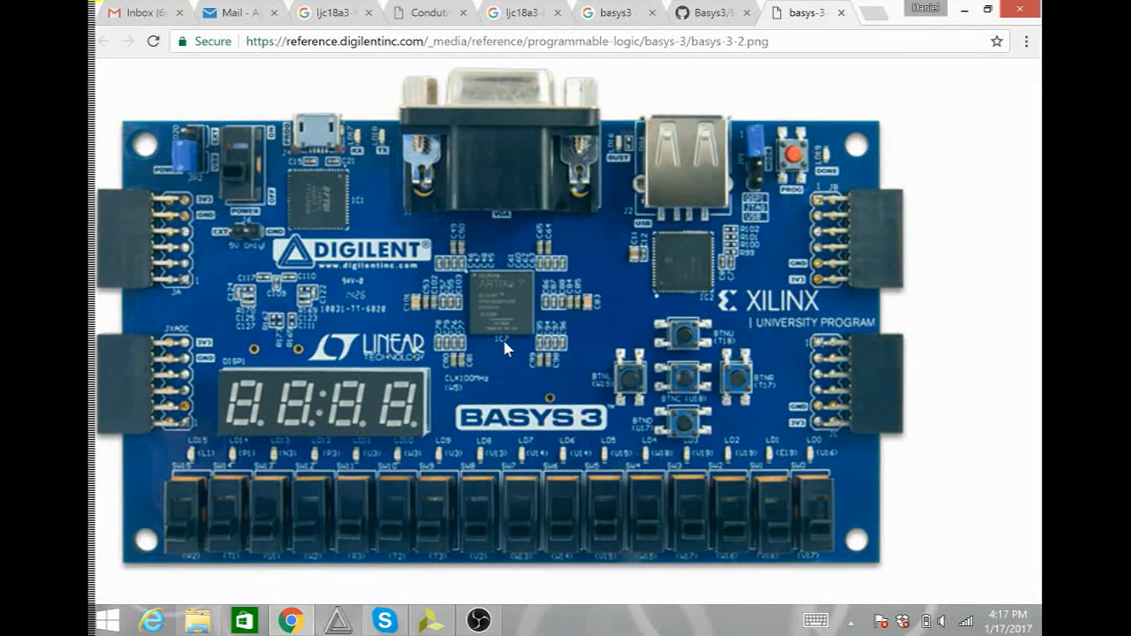
{"action": "mouse_move", "coordinate": [741, 214]}
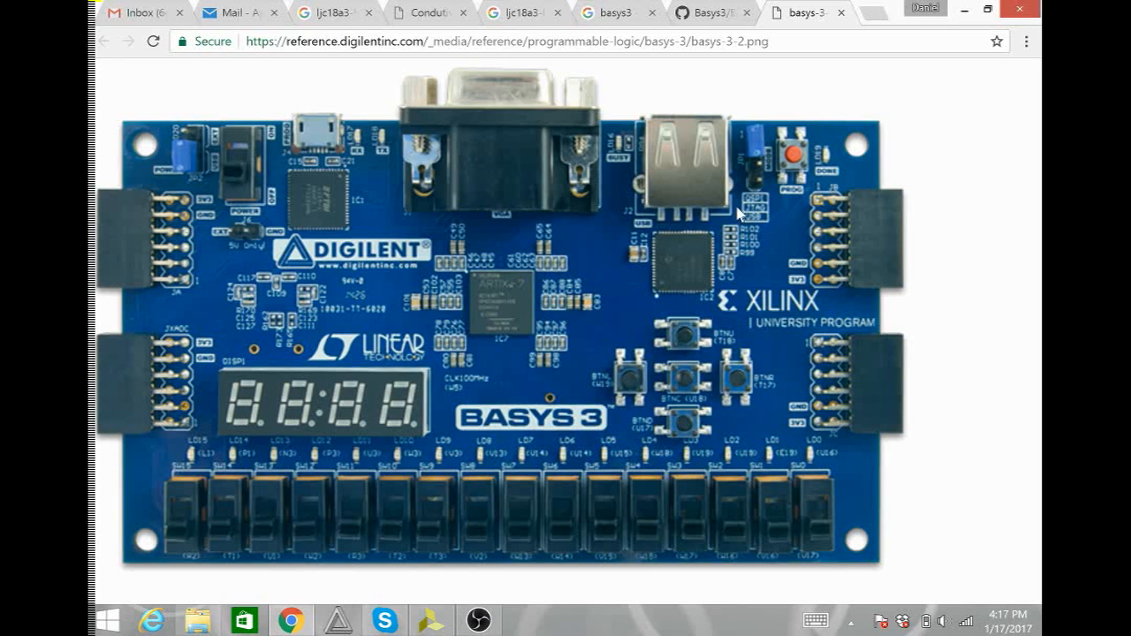
{"action": "mouse_move", "coordinate": [718, 167]}
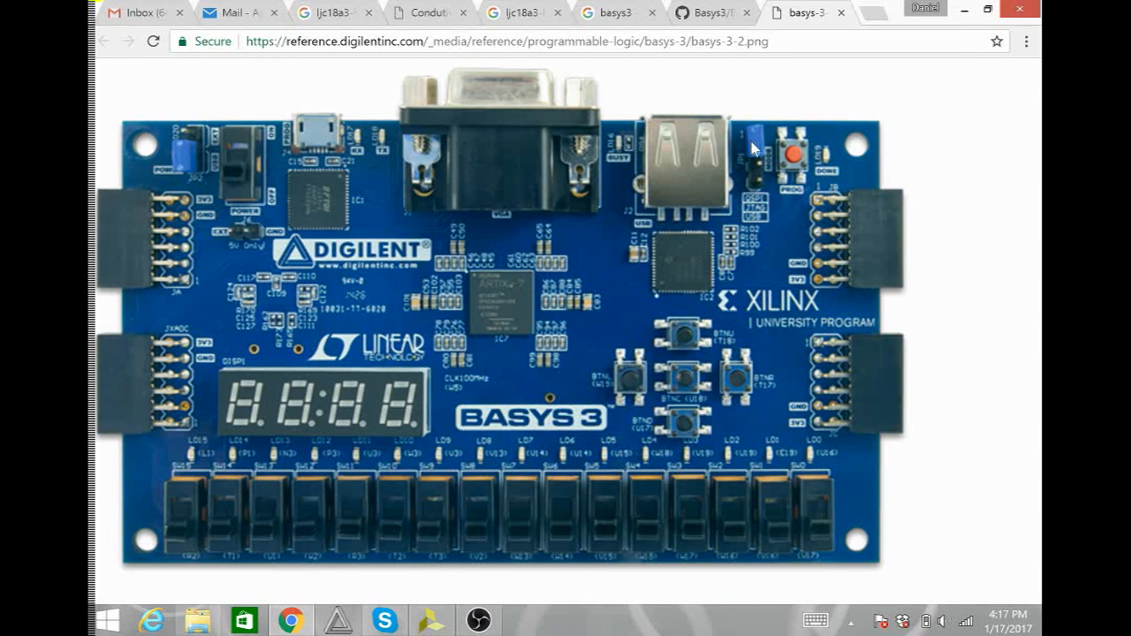
{"action": "mouse_move", "coordinate": [763, 216]}
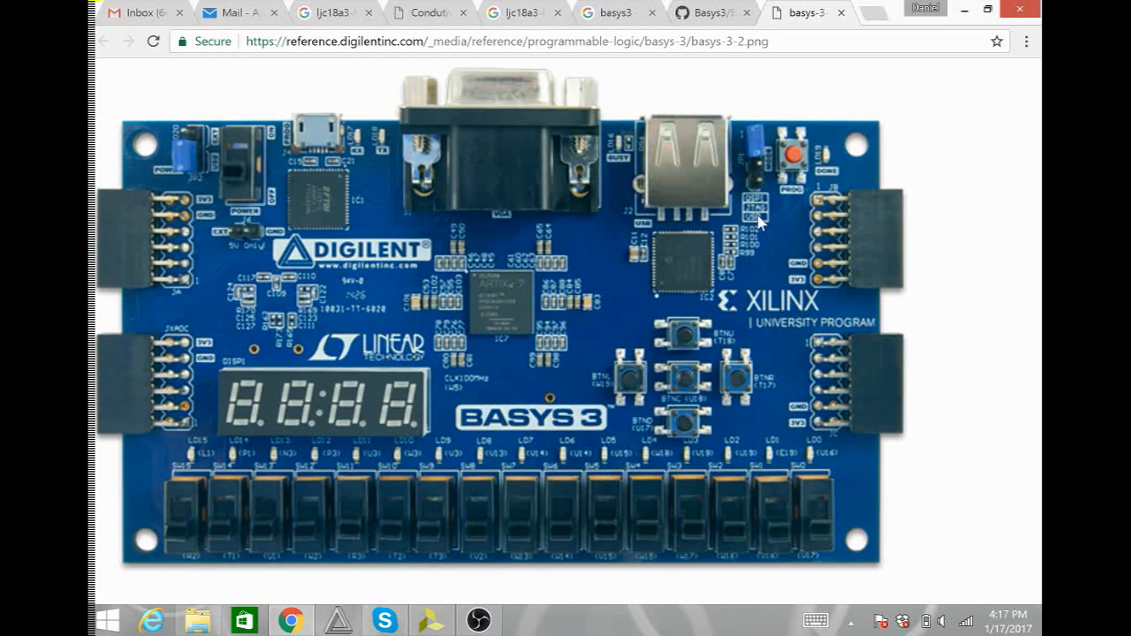
{"action": "mouse_move", "coordinate": [726, 238]}
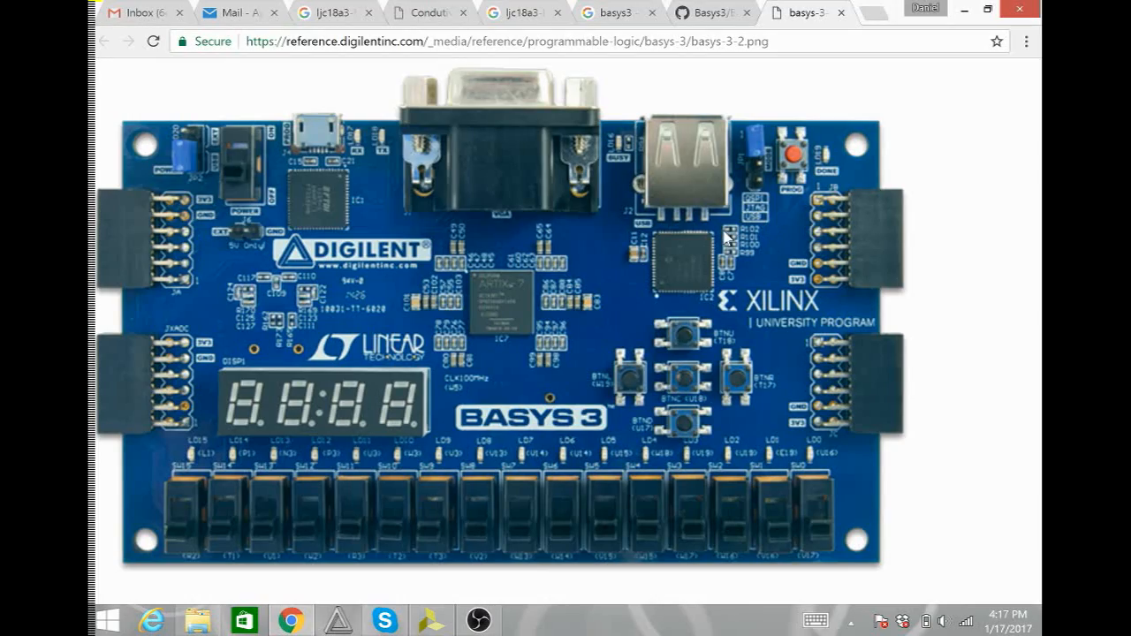
{"action": "mouse_move", "coordinate": [409, 604]}
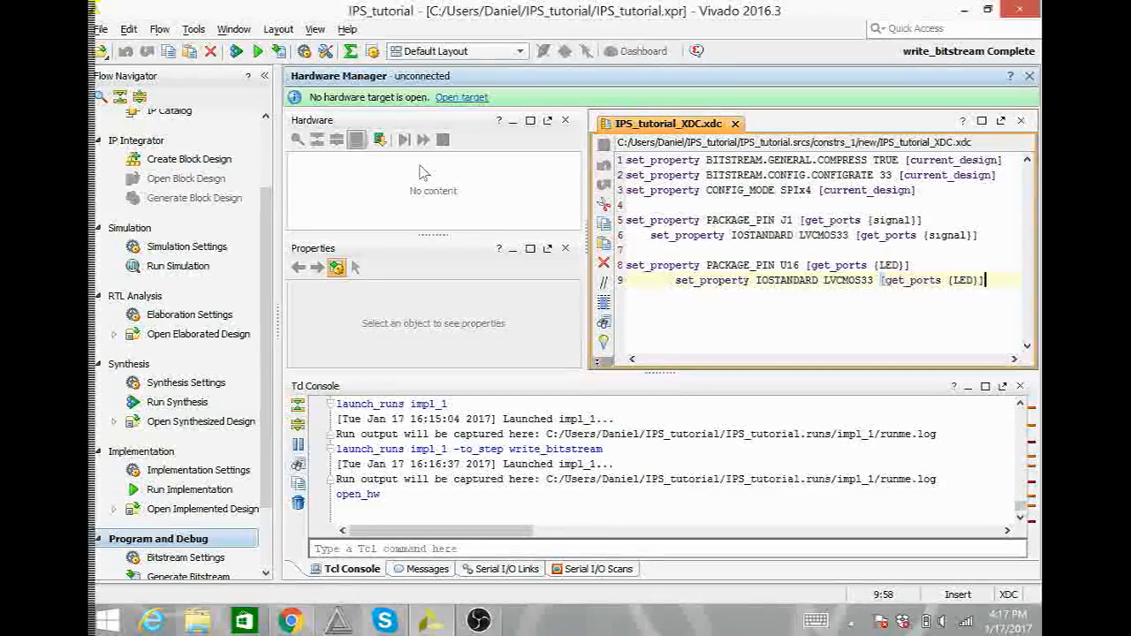
{"action": "mouse_move", "coordinate": [469, 152]}
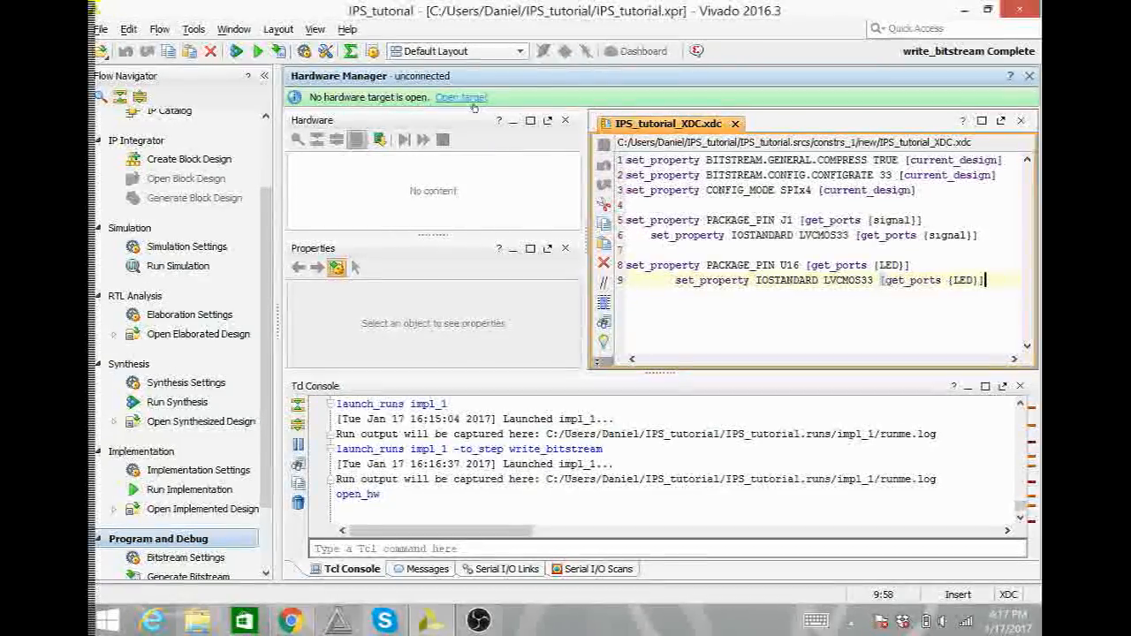
Show the Open Target choices from the Hardware Manager banner.
{"action": "left_click", "coordinate": [459, 97]}
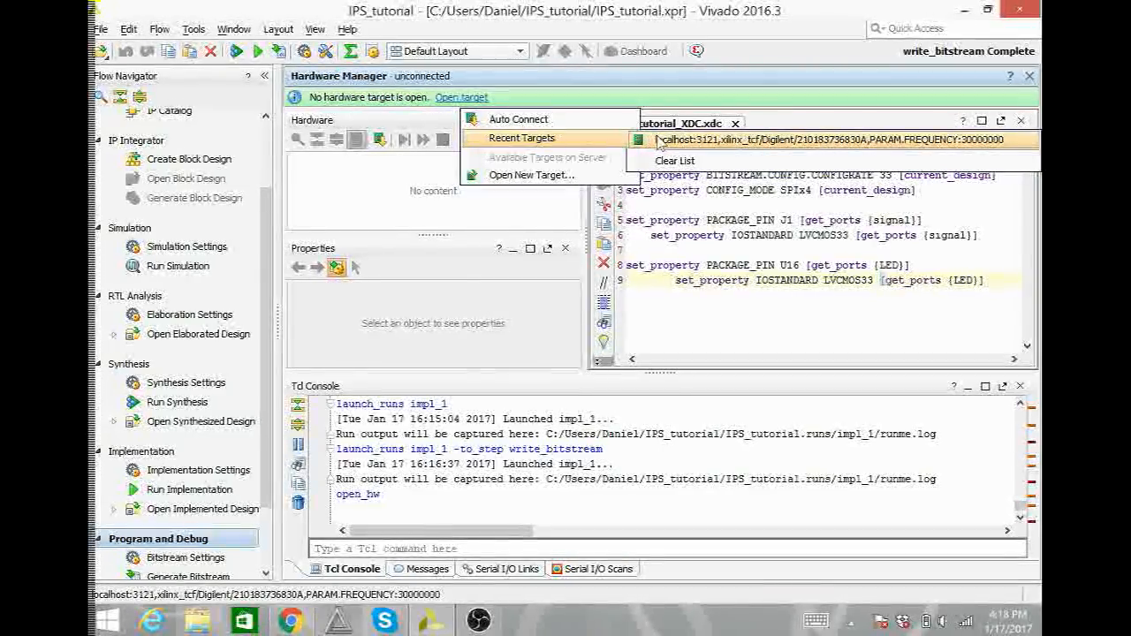
{"action": "mouse_move", "coordinate": [530, 175]}
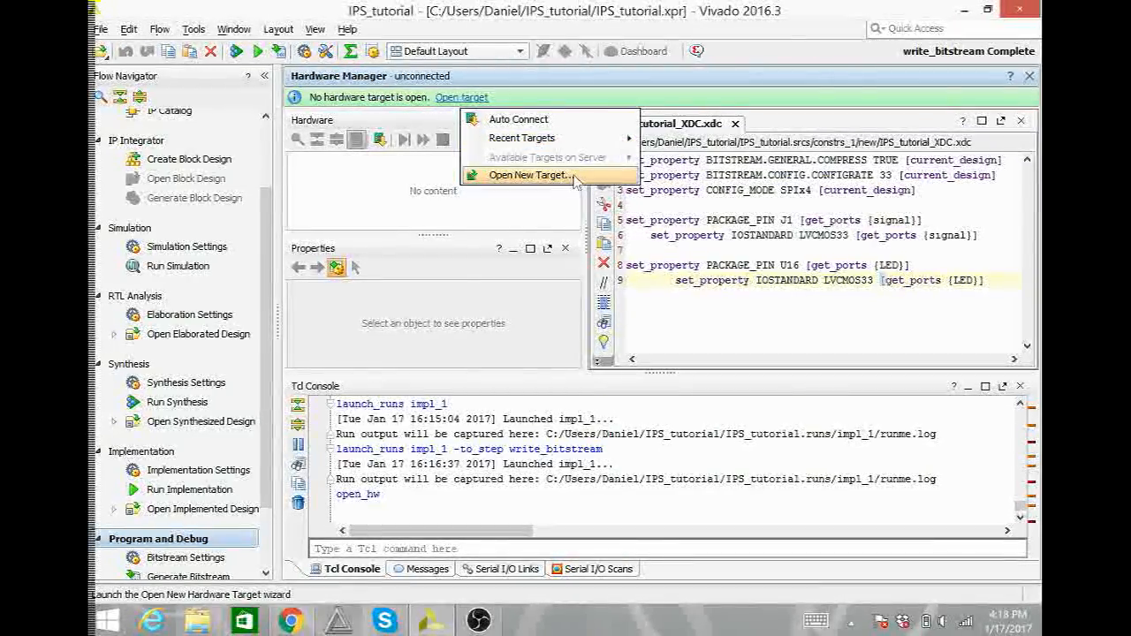
Connect to a new target on the local hardware server, retrying past the no-valid-target error.
{"action": "left_click", "coordinate": [528, 174]}
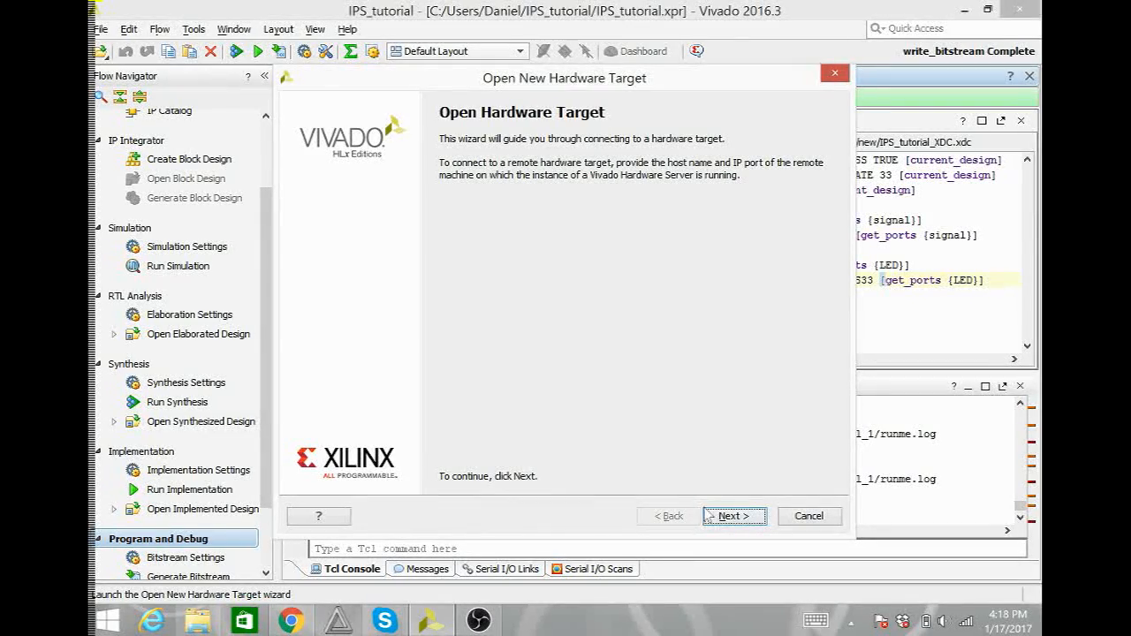
{"action": "left_click", "coordinate": [732, 516]}
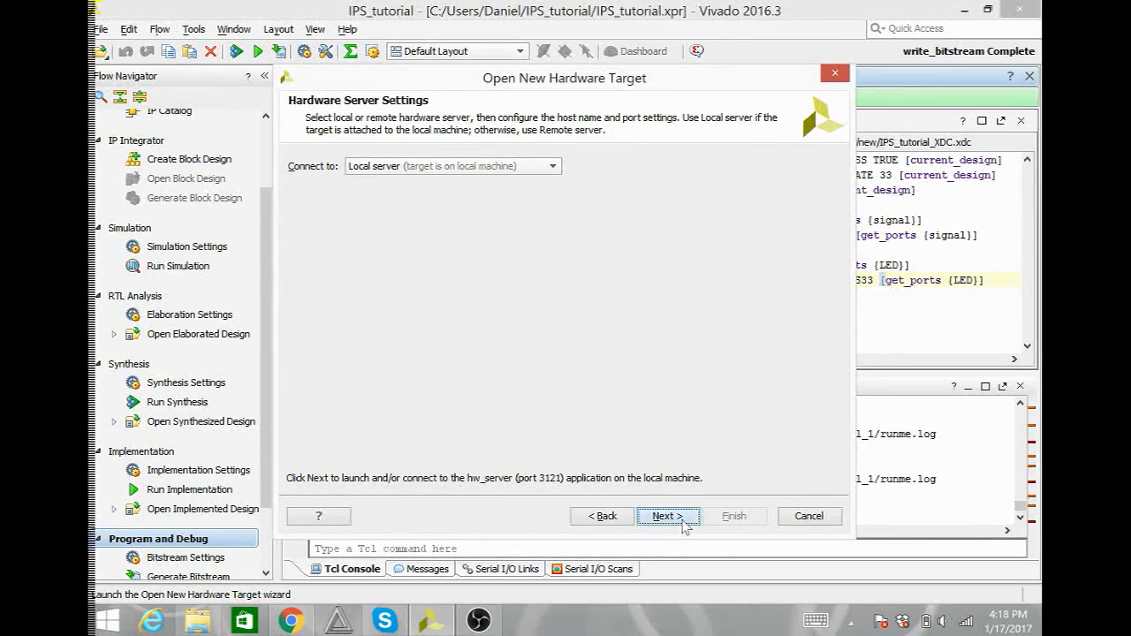
{"action": "left_click", "coordinate": [668, 516]}
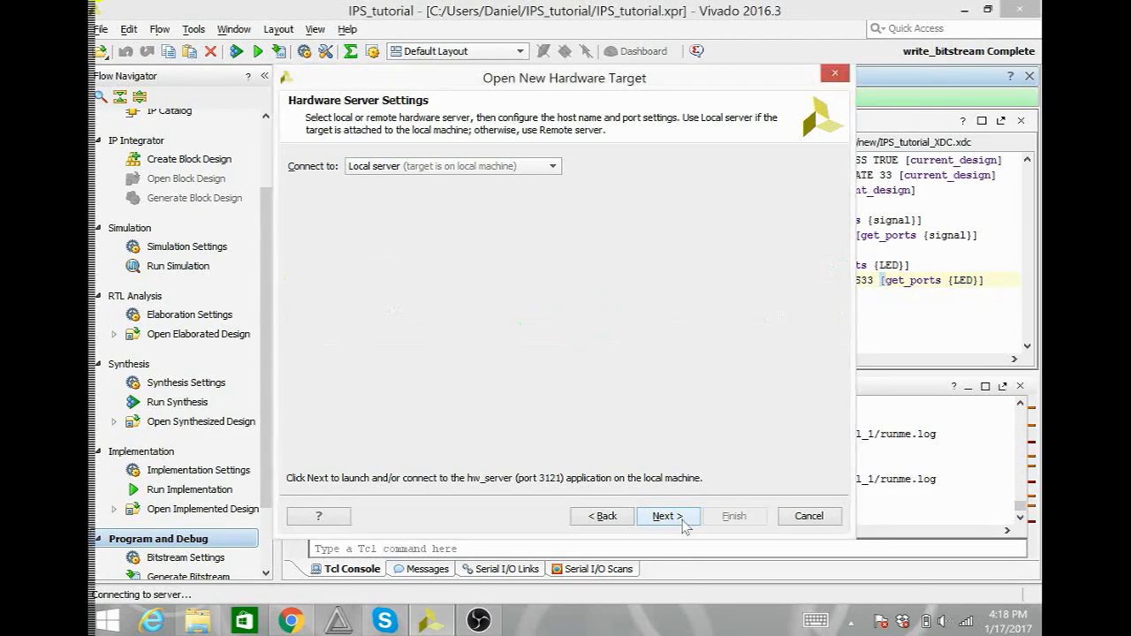
{"action": "left_click", "coordinate": [668, 516]}
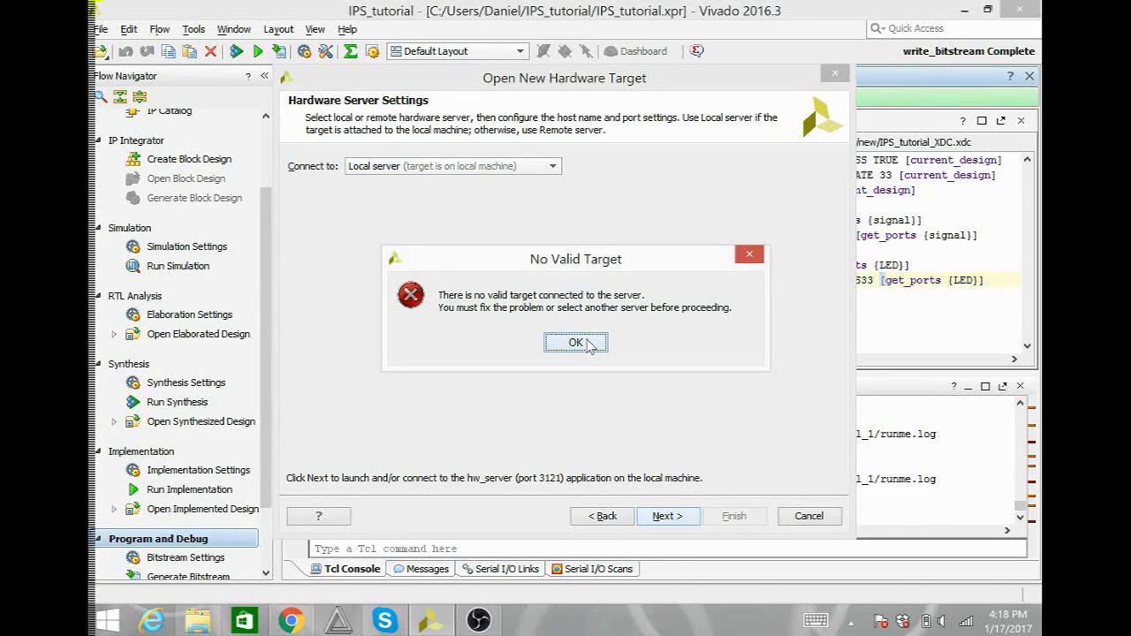
{"action": "left_click", "coordinate": [576, 343]}
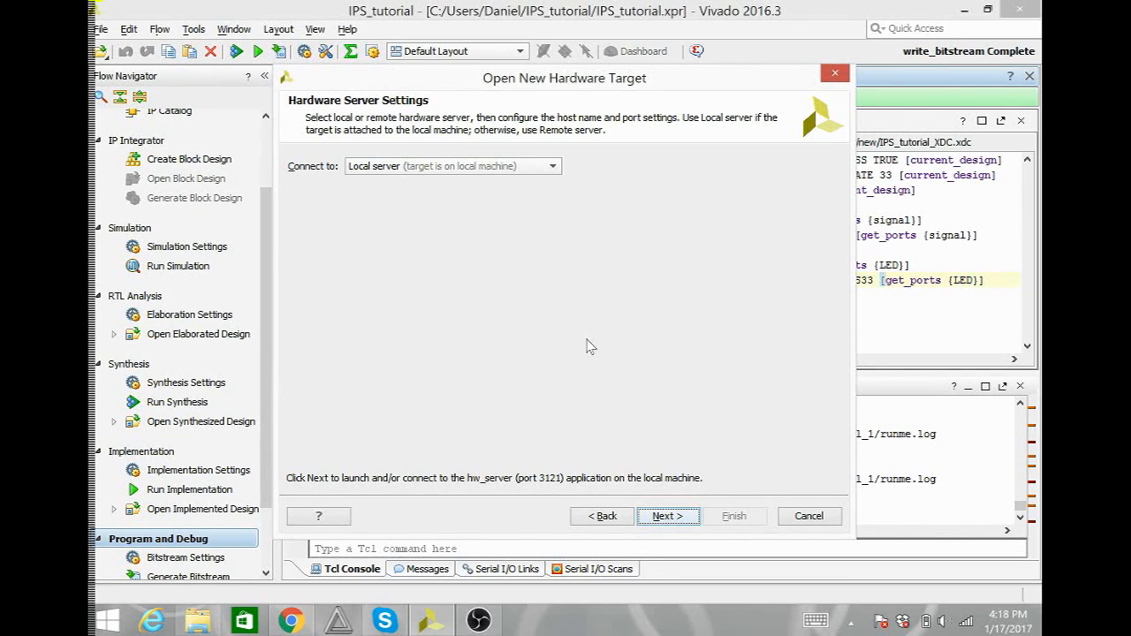
{"action": "mouse_move", "coordinate": [668, 516]}
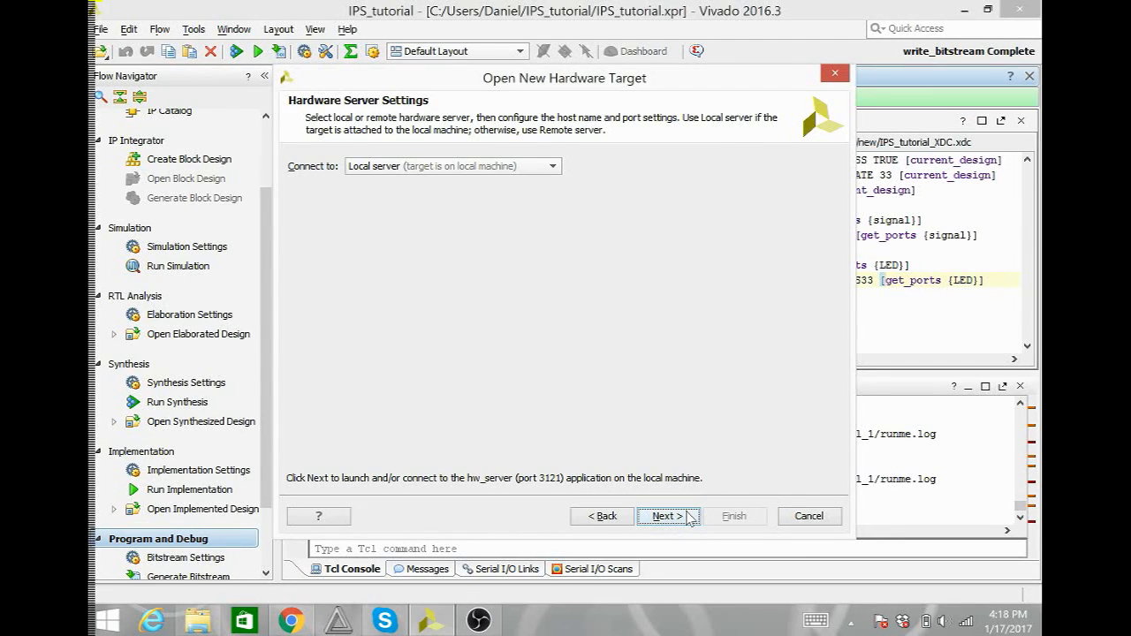
{"action": "left_click", "coordinate": [665, 516]}
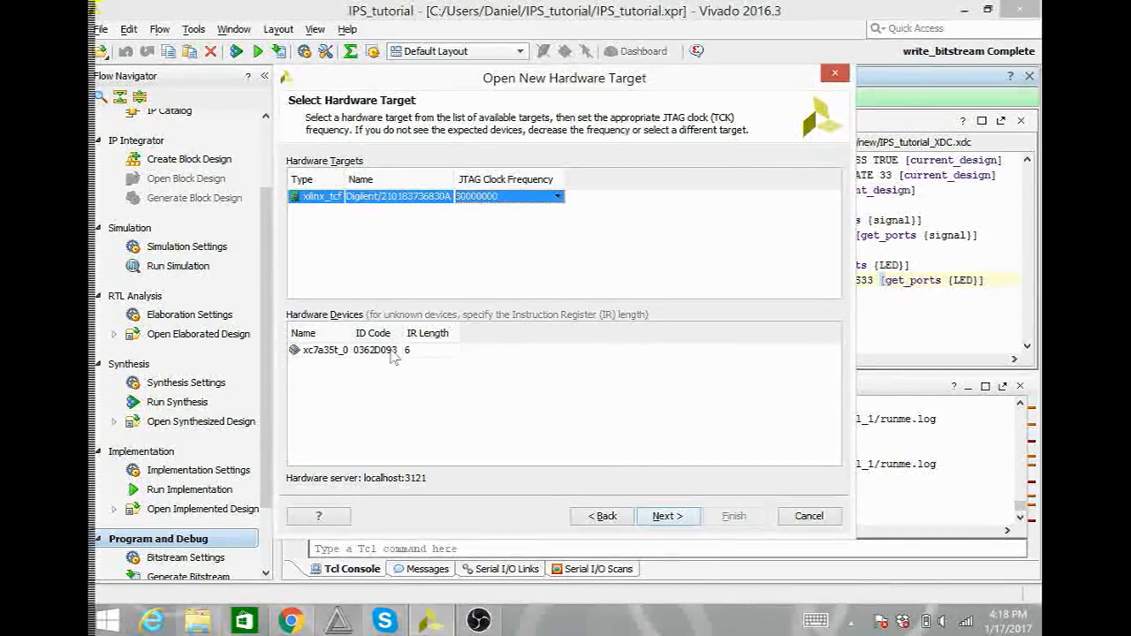
Select the xc7a35t_0 device and finish the Open New Target wizard.
{"action": "left_click", "coordinate": [354, 350]}
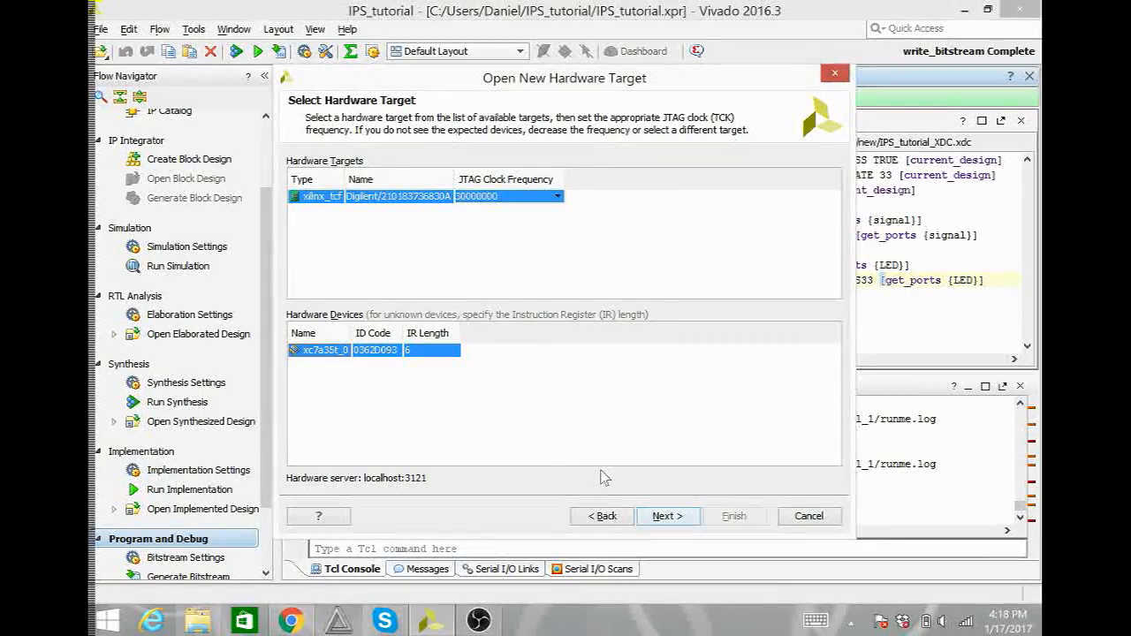
{"action": "left_click", "coordinate": [668, 516]}
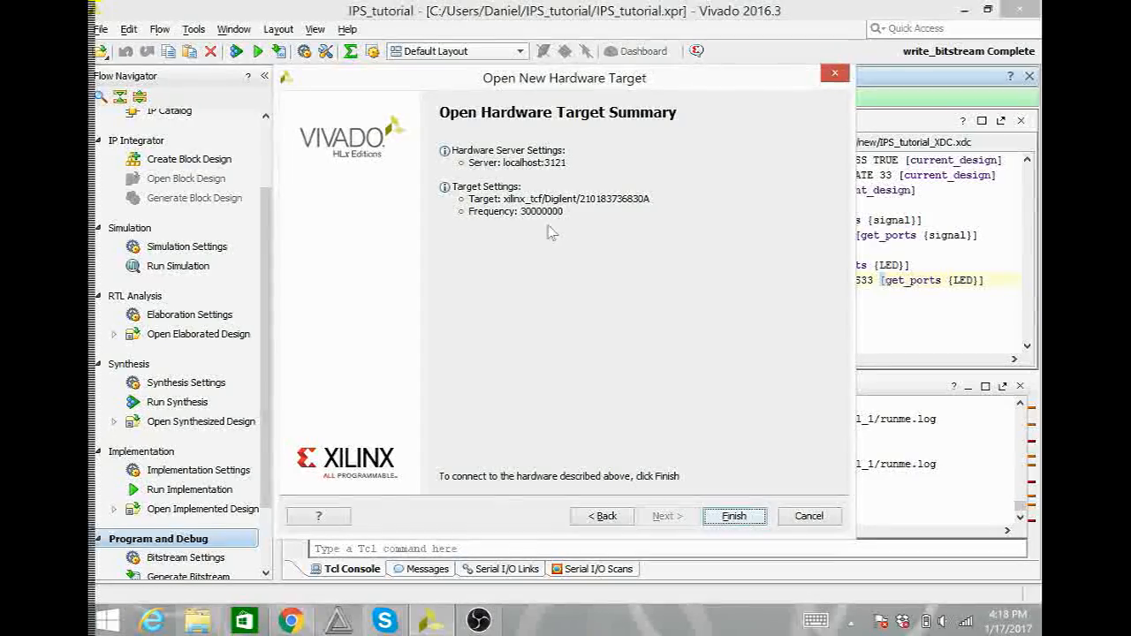
{"action": "mouse_move", "coordinate": [675, 488]}
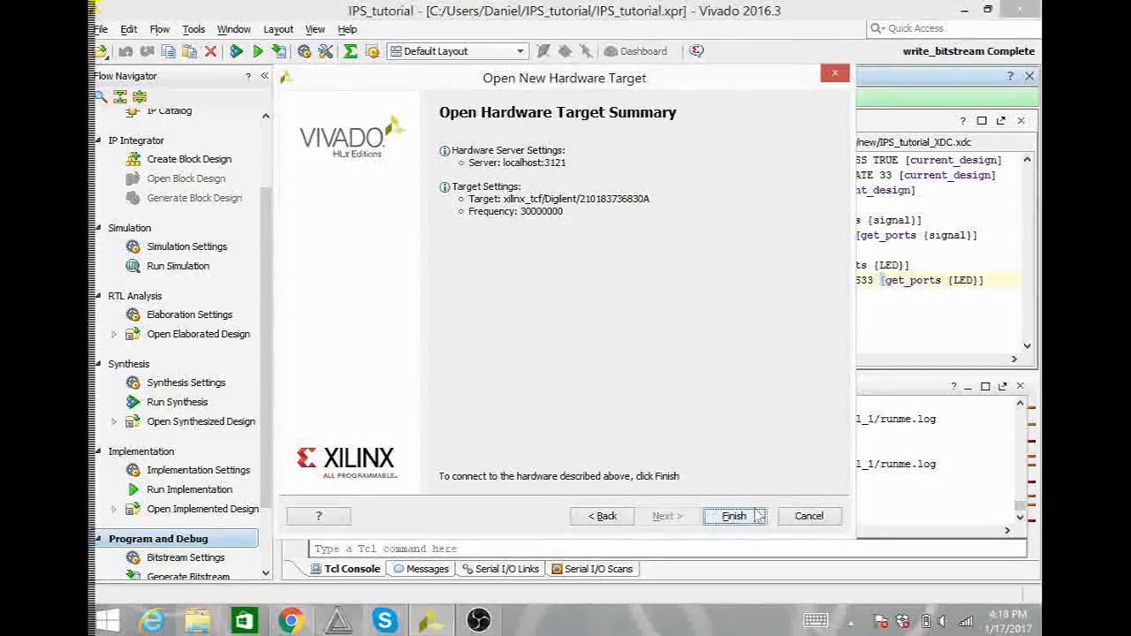
{"action": "left_click", "coordinate": [733, 516]}
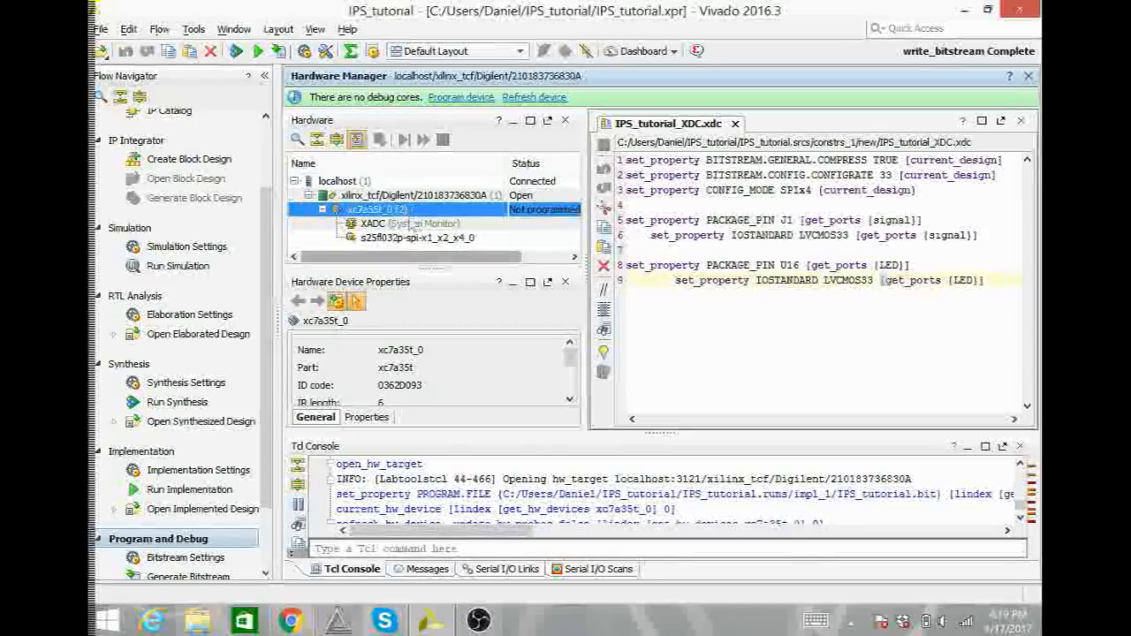
Show the context menu of the xc7a35t_0 device in the Hardware window.
{"action": "right_click", "coordinate": [410, 237]}
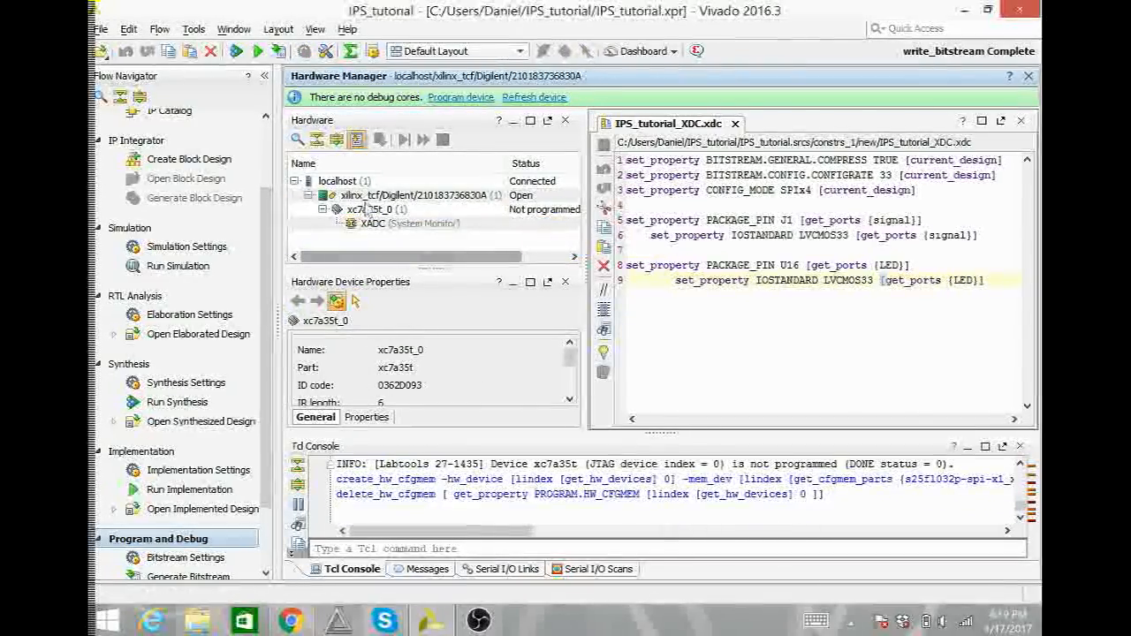
{"action": "left_click", "coordinate": [375, 209]}
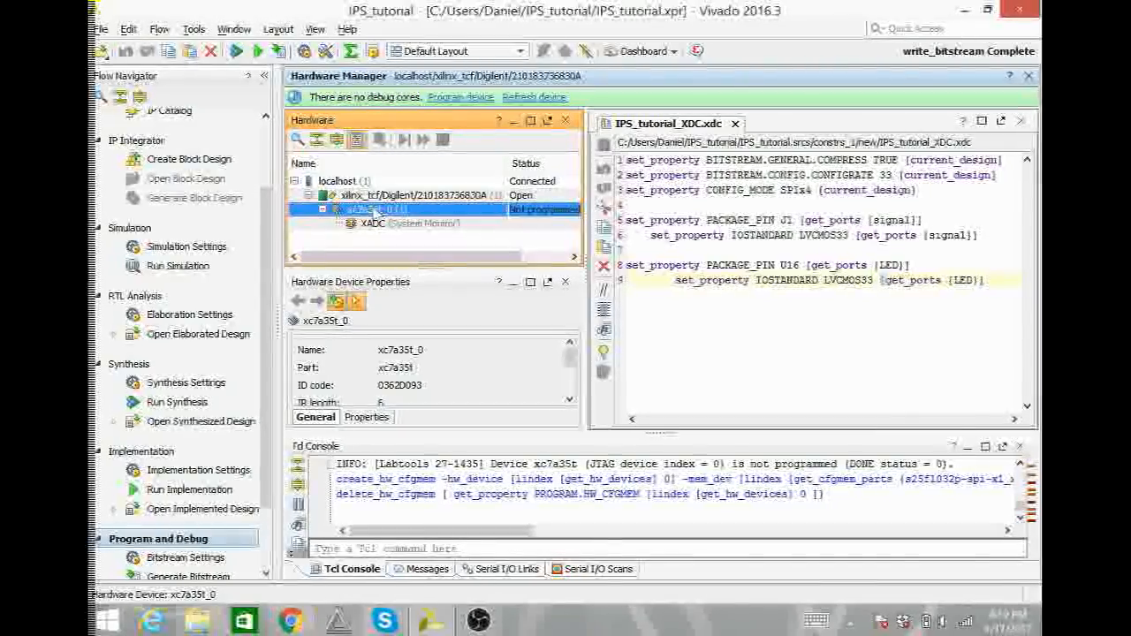
{"action": "right_click", "coordinate": [371, 209]}
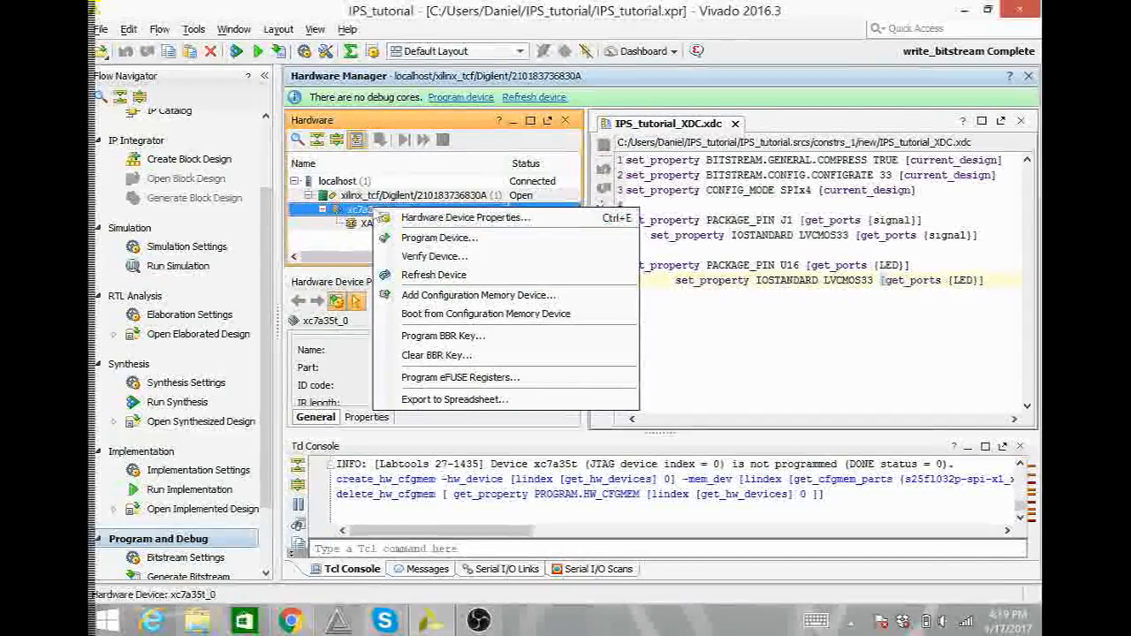
{"action": "mouse_move", "coordinate": [439, 237]}
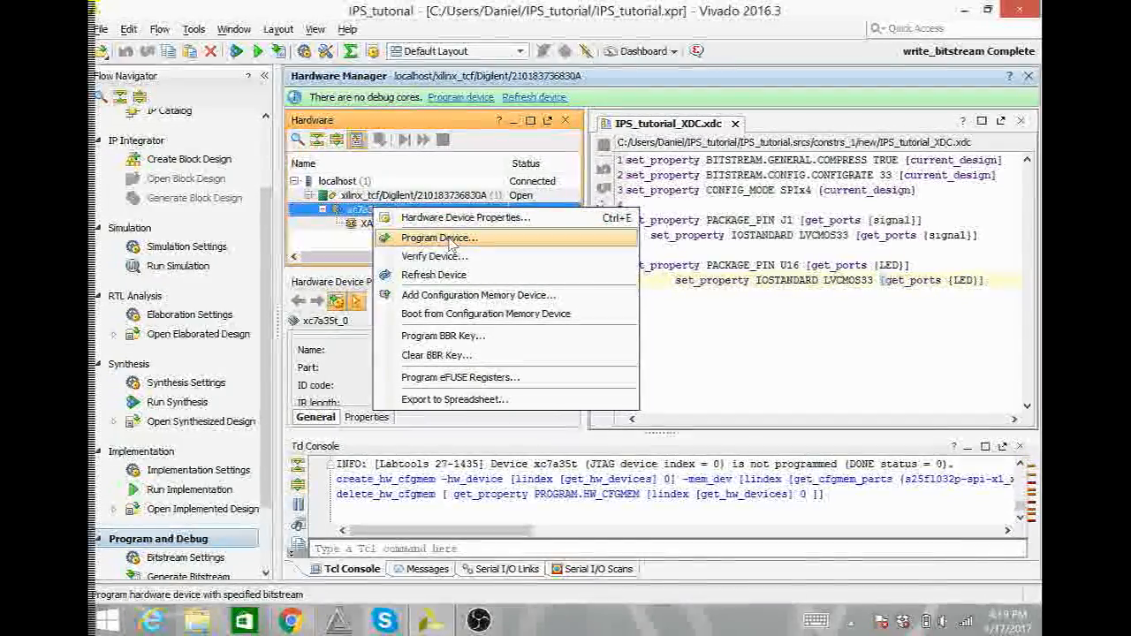
{"action": "left_click", "coordinate": [439, 237]}
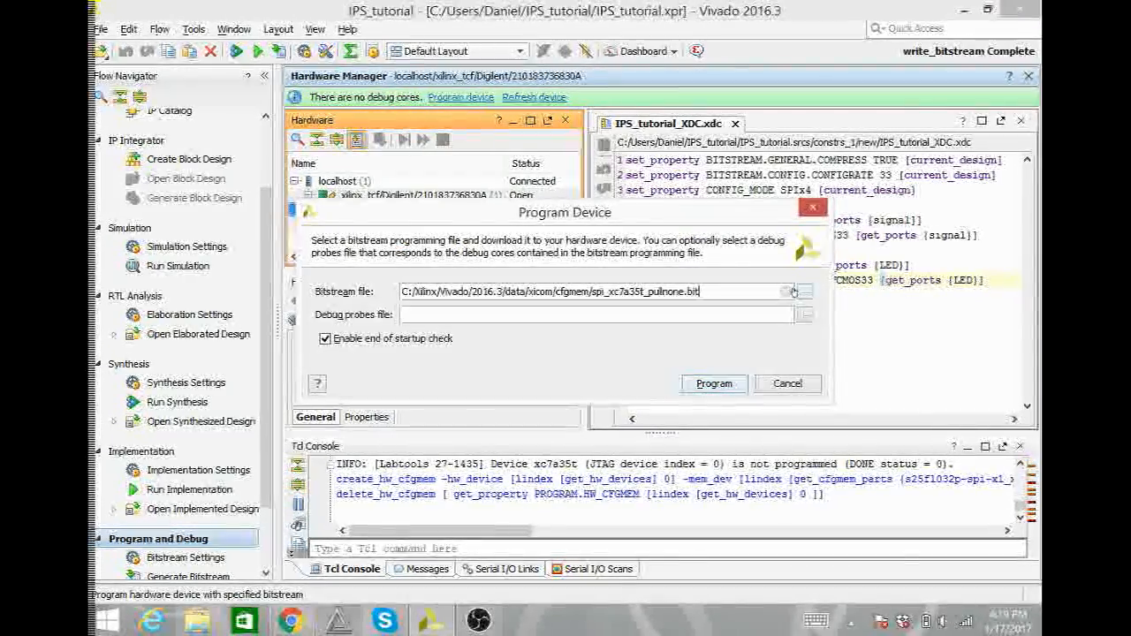
{"action": "left_click", "coordinate": [788, 292]}
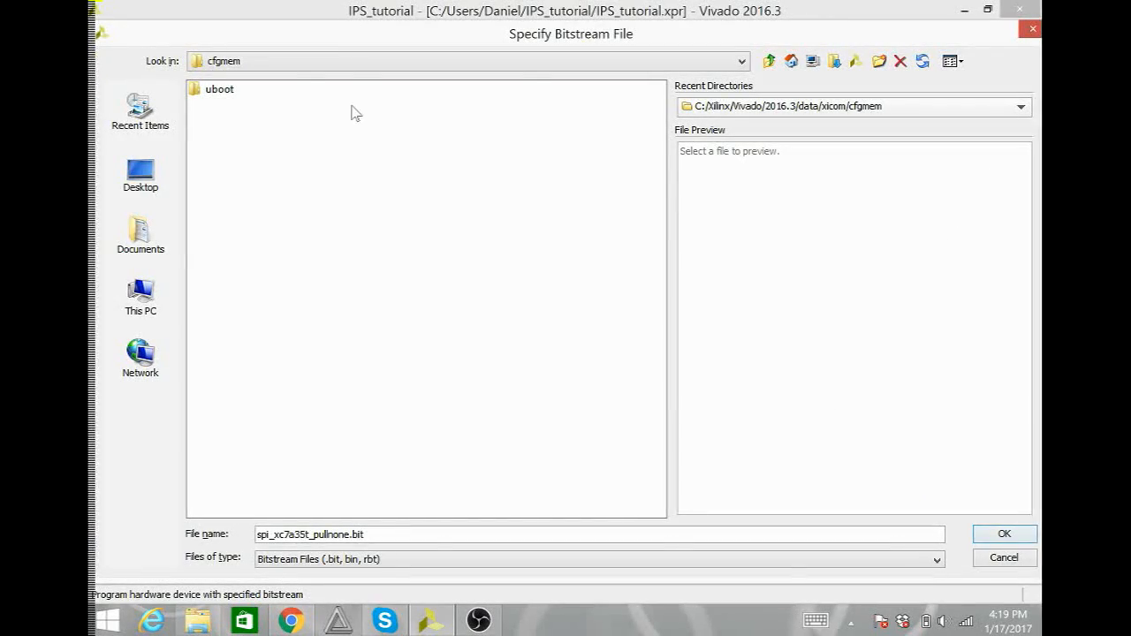
{"action": "mouse_move", "coordinate": [212, 113]}
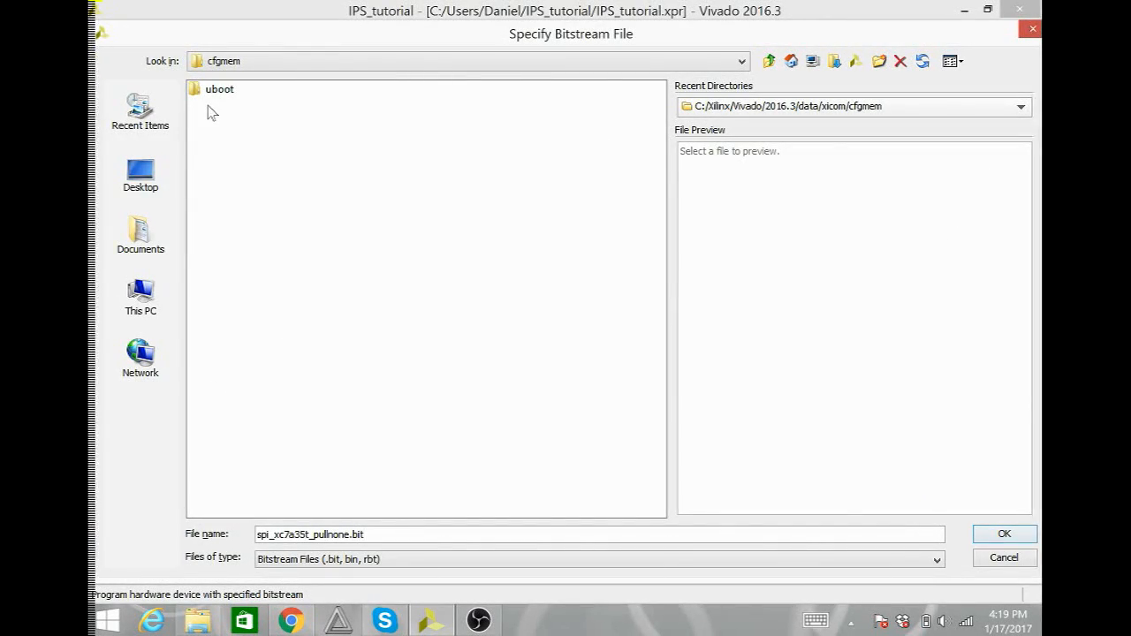
{"action": "left_click", "coordinate": [768, 60]}
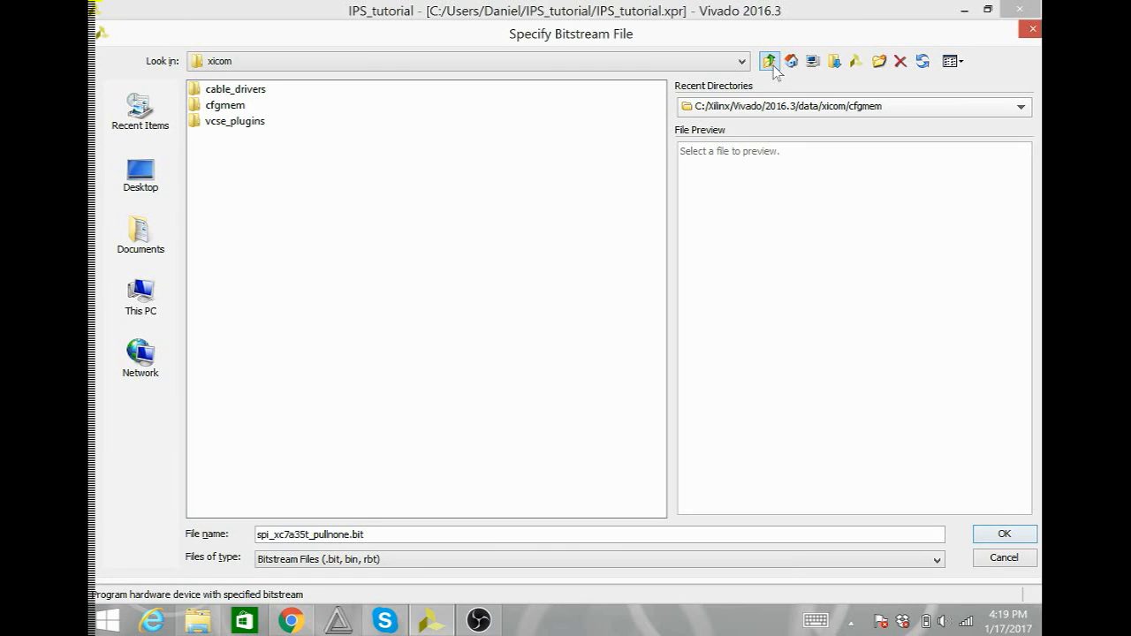
{"action": "left_click", "coordinate": [769, 60]}
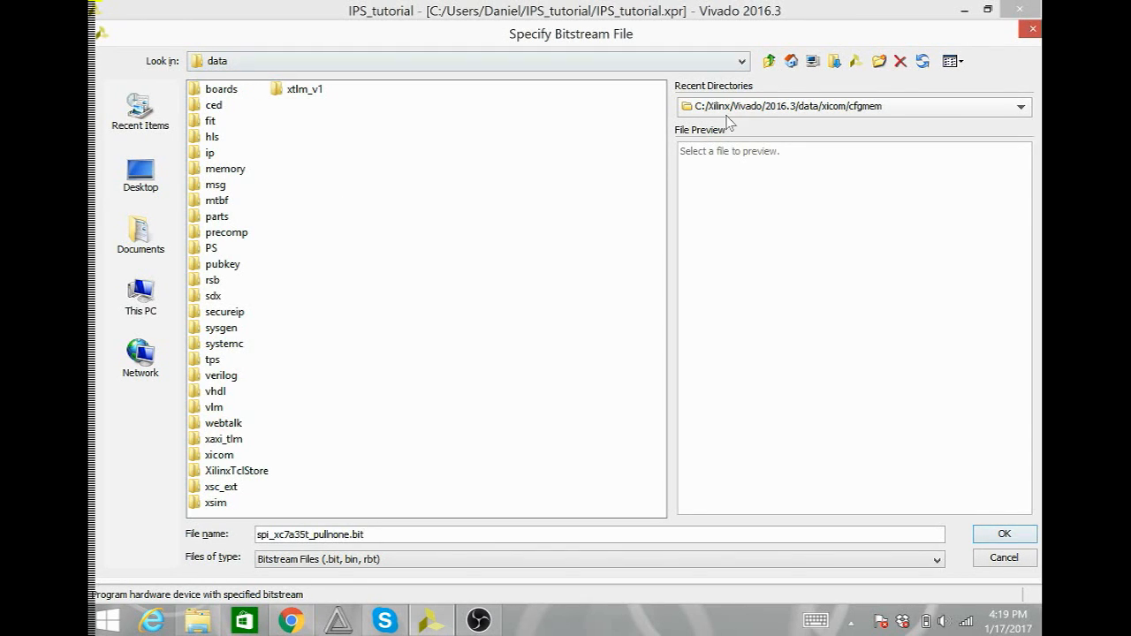
{"action": "left_click", "coordinate": [768, 60]}
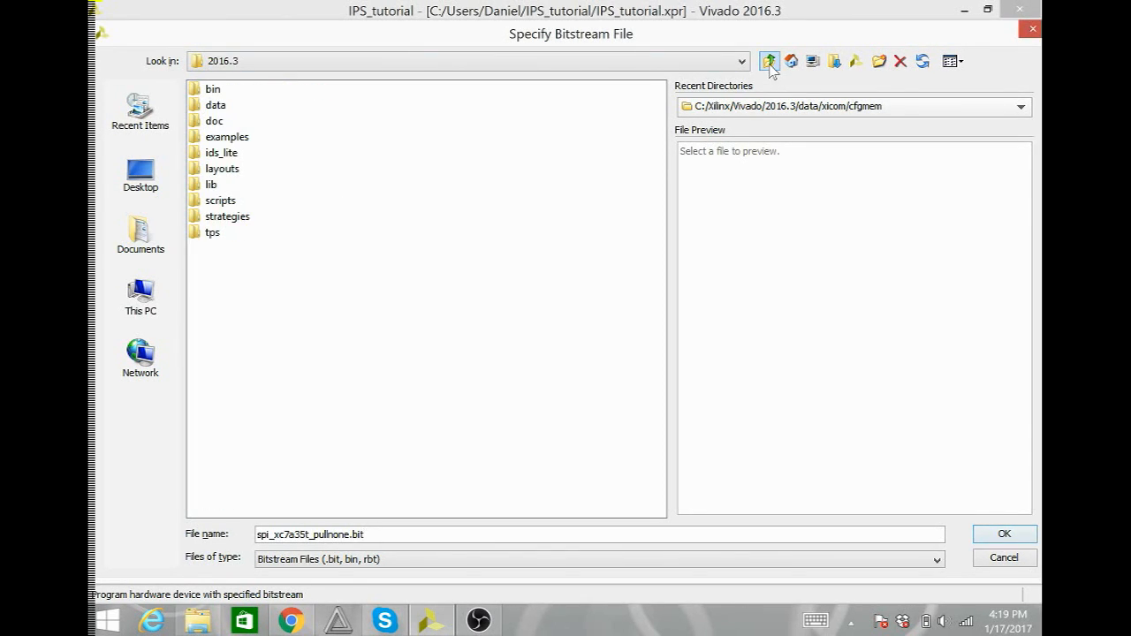
{"action": "left_click", "coordinate": [770, 60]}
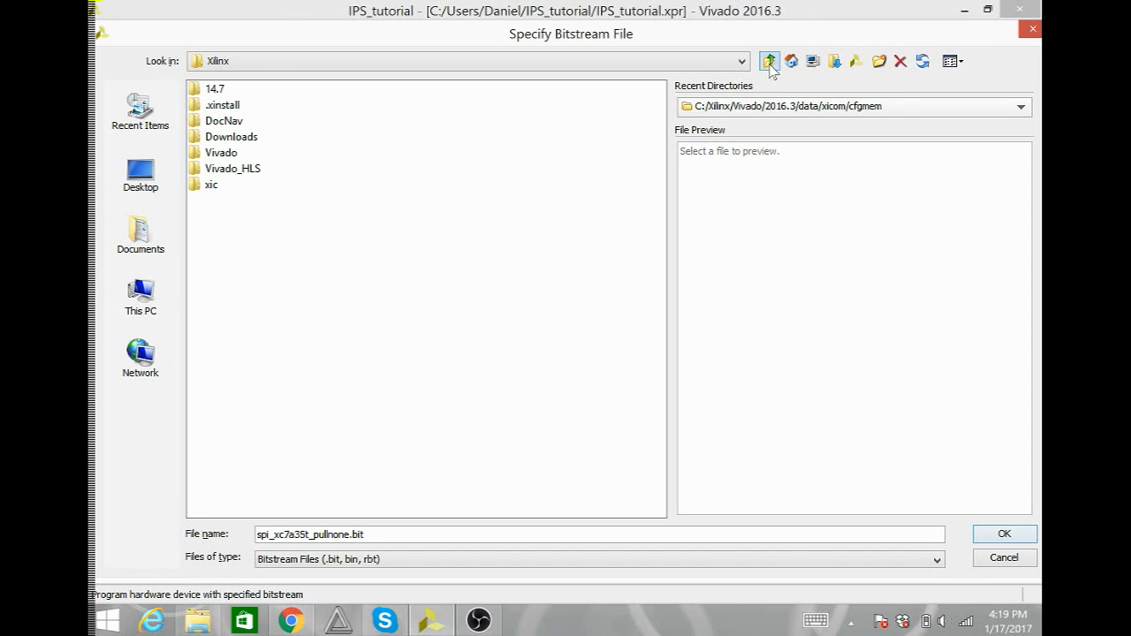
{"action": "left_click", "coordinate": [769, 60]}
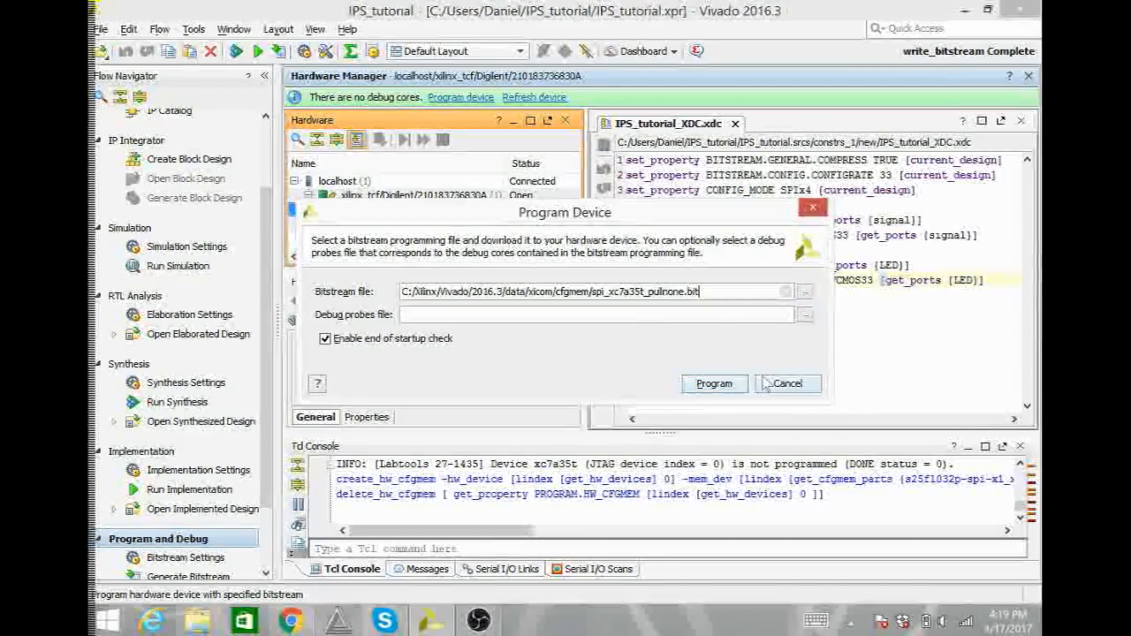
{"action": "left_click", "coordinate": [784, 381]}
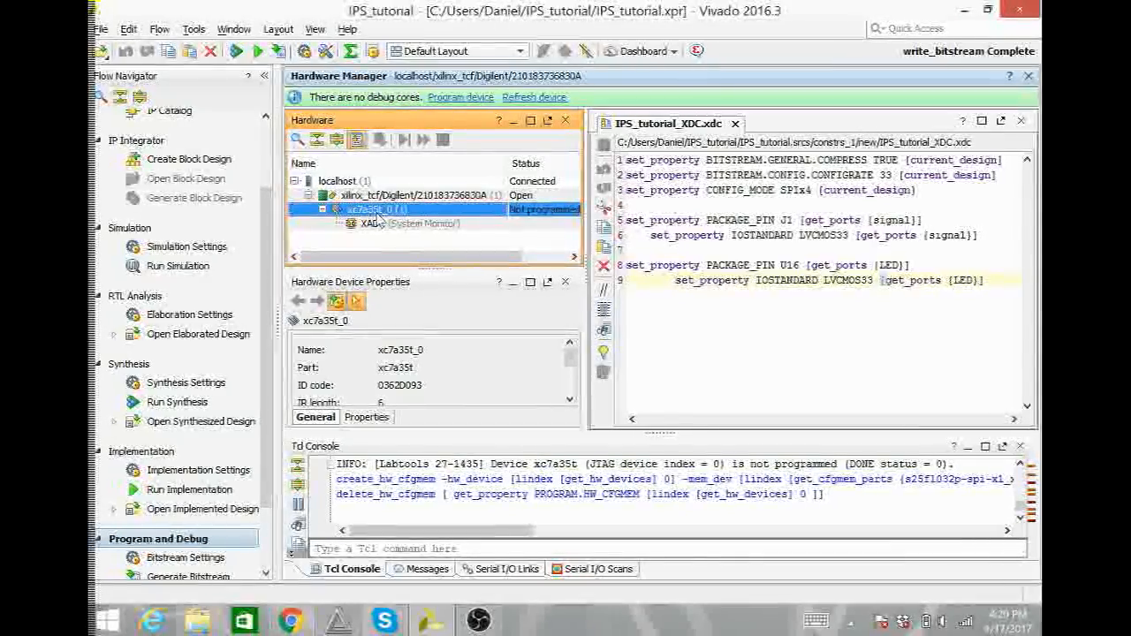
Add a configuration memory device, searching 'spans' and choosing the s25fl032p-spi-x1_x2_x4 flash.
{"action": "right_click", "coordinate": [372, 209]}
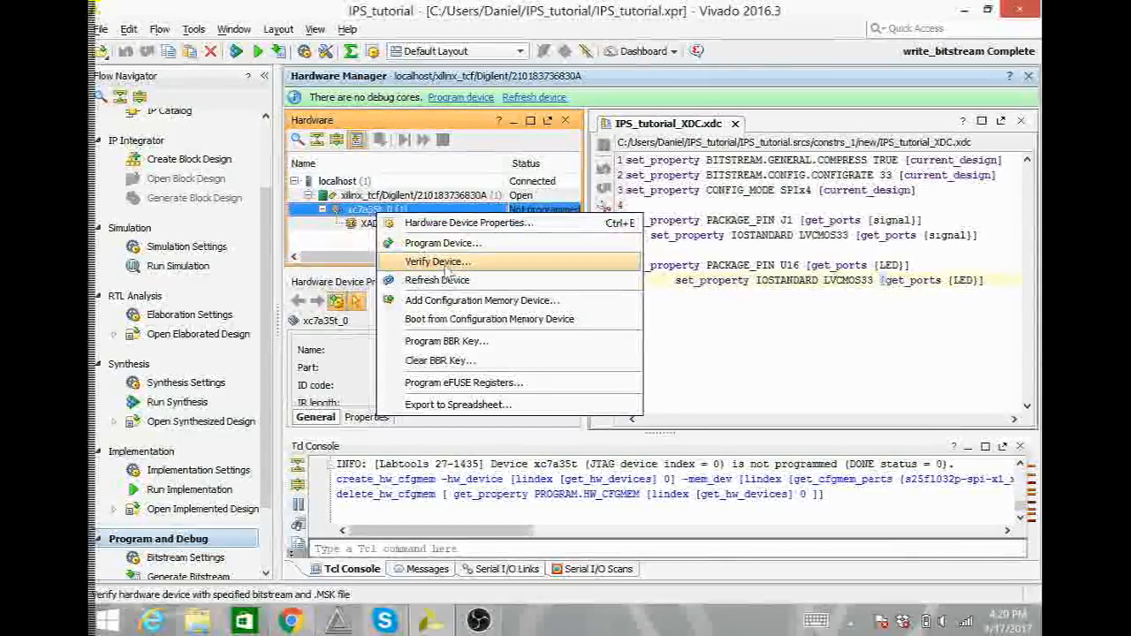
{"action": "mouse_move", "coordinate": [481, 301]}
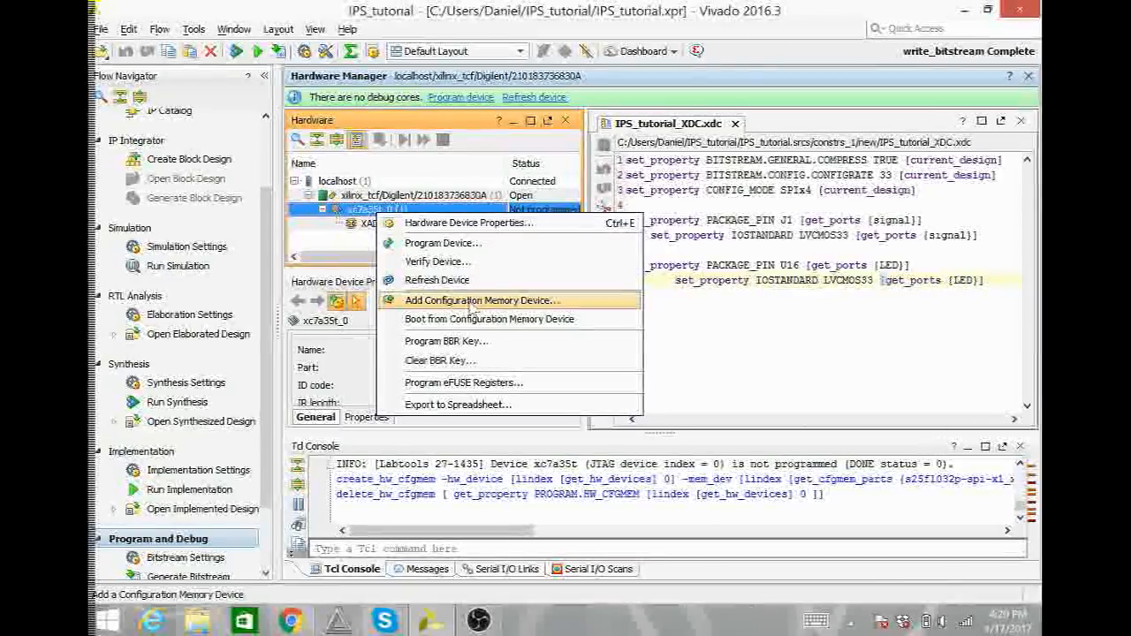
{"action": "left_click", "coordinate": [483, 301]}
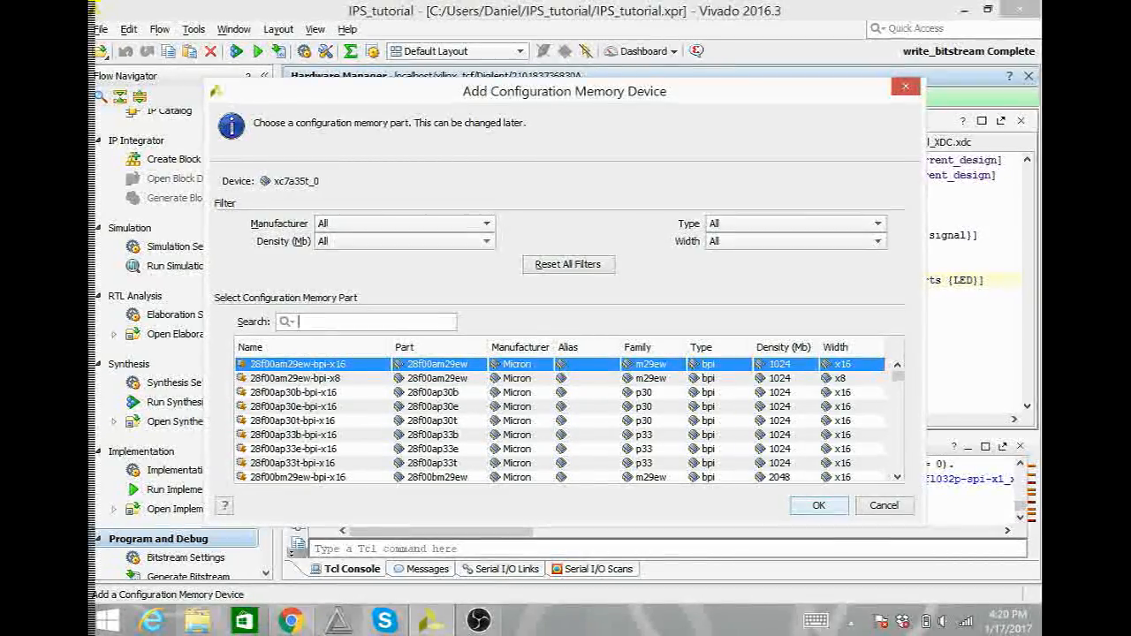
{"action": "type", "text": "spansion"}
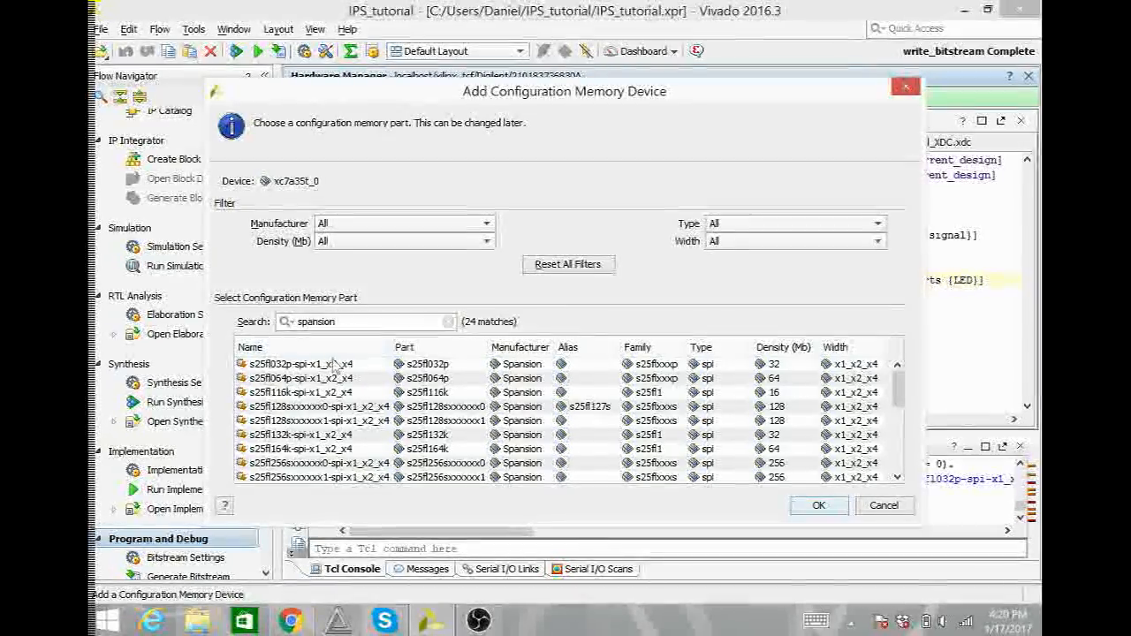
{"action": "left_click", "coordinate": [301, 364]}
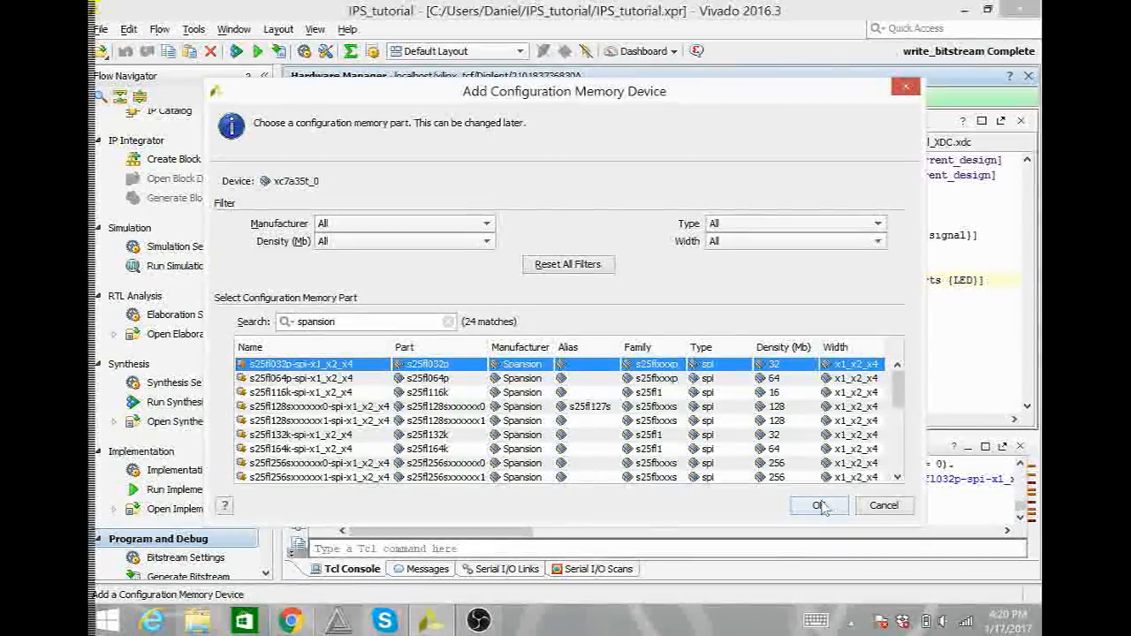
Confirm the flash part, agree to program it now, and browse for the configuration file.
{"action": "left_click", "coordinate": [817, 505]}
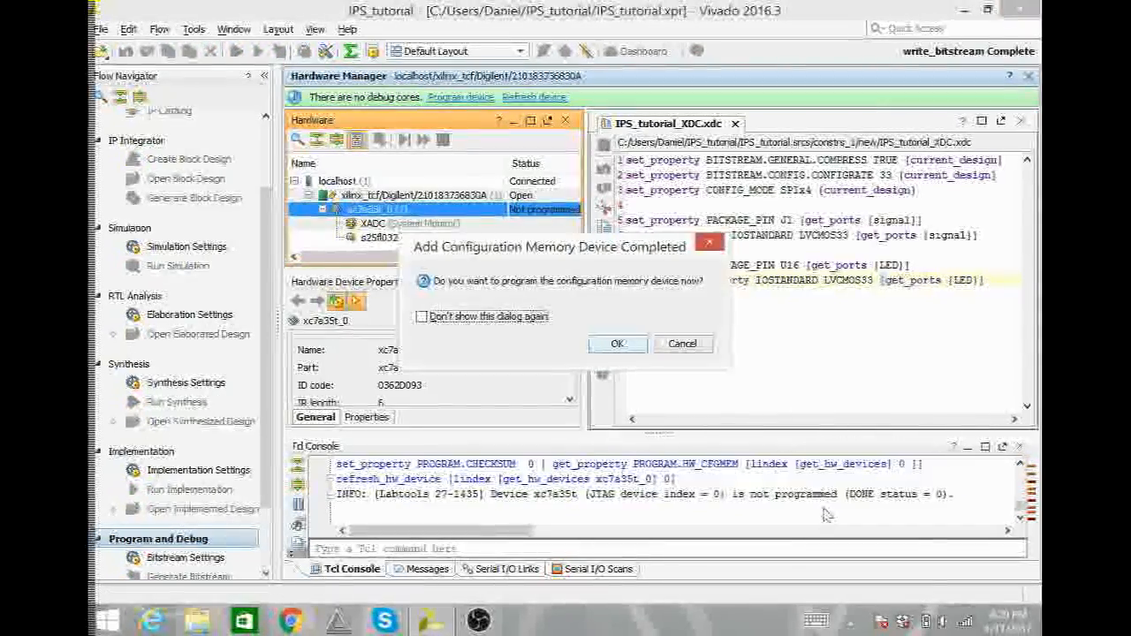
{"action": "mouse_move", "coordinate": [580, 431]}
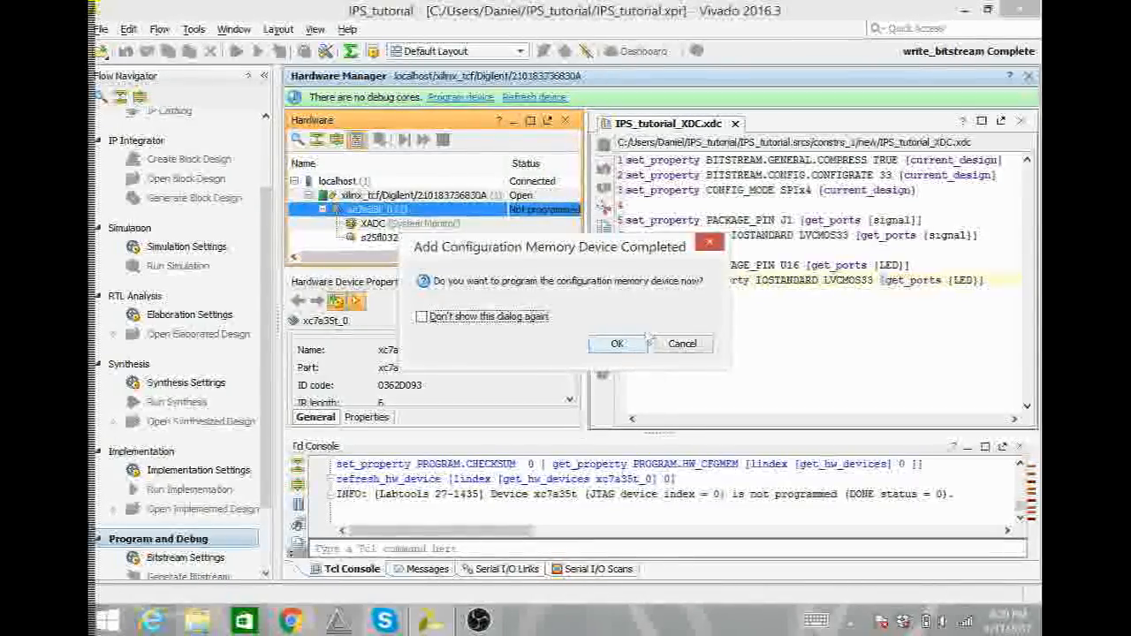
{"action": "left_click", "coordinate": [617, 343]}
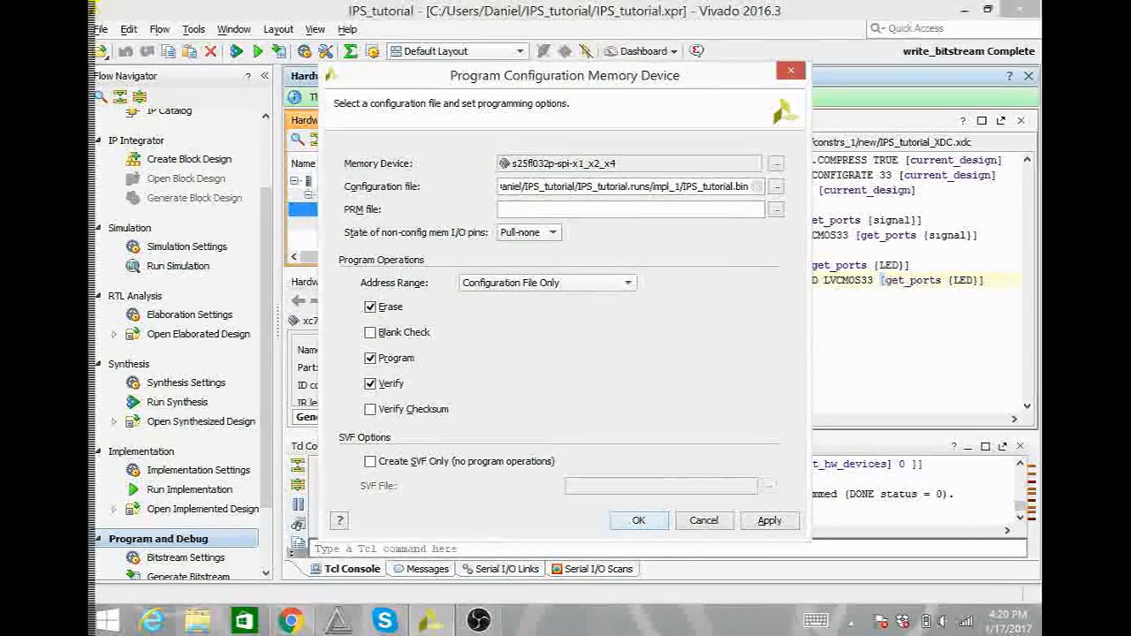
{"action": "mouse_move", "coordinate": [776, 187]}
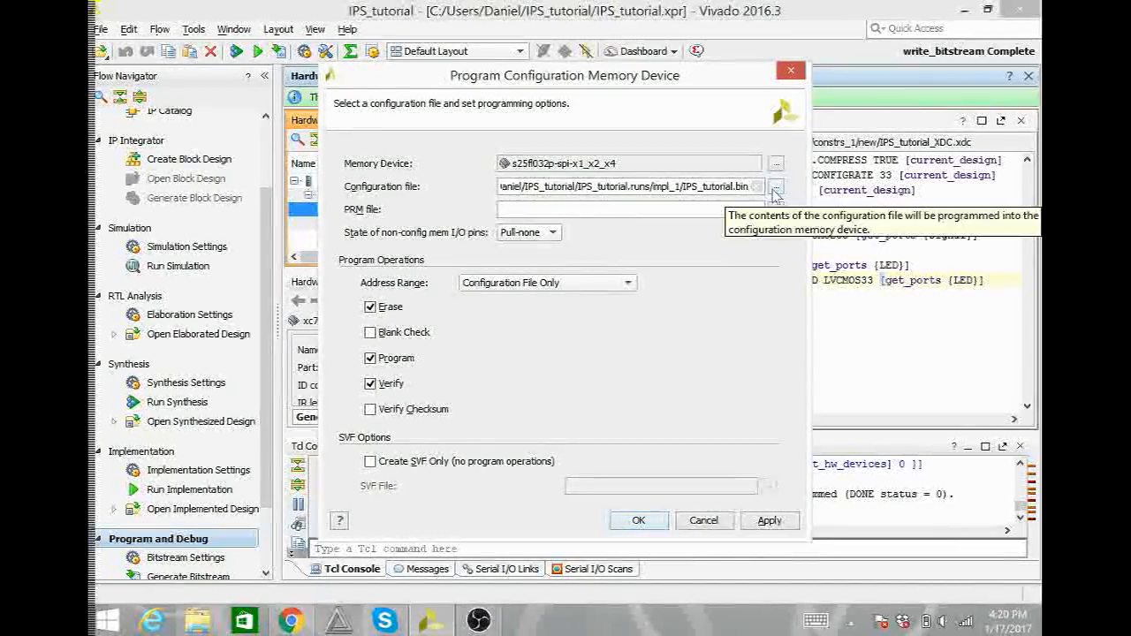
{"action": "left_click", "coordinate": [774, 186]}
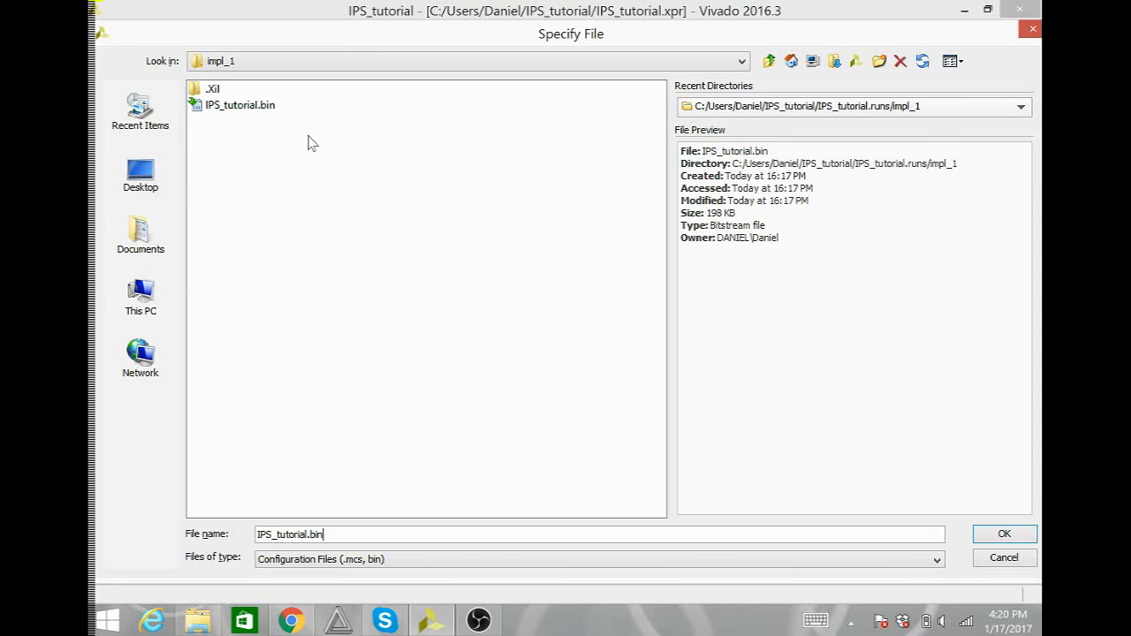
{"action": "mouse_move", "coordinate": [274, 127]}
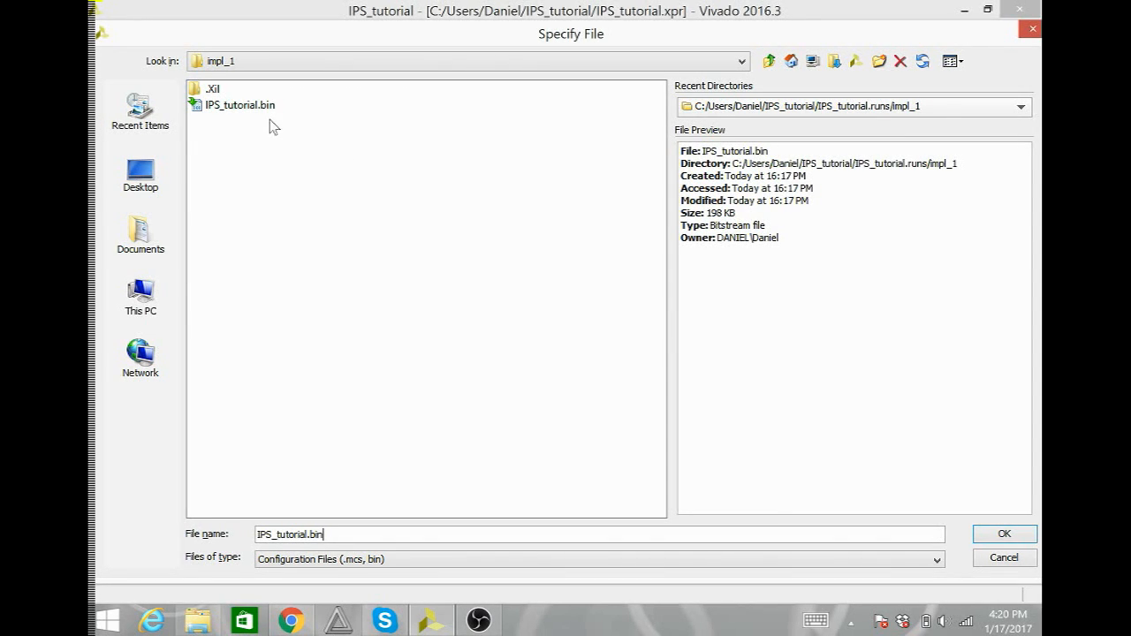
{"action": "mouse_move", "coordinate": [371, 343]}
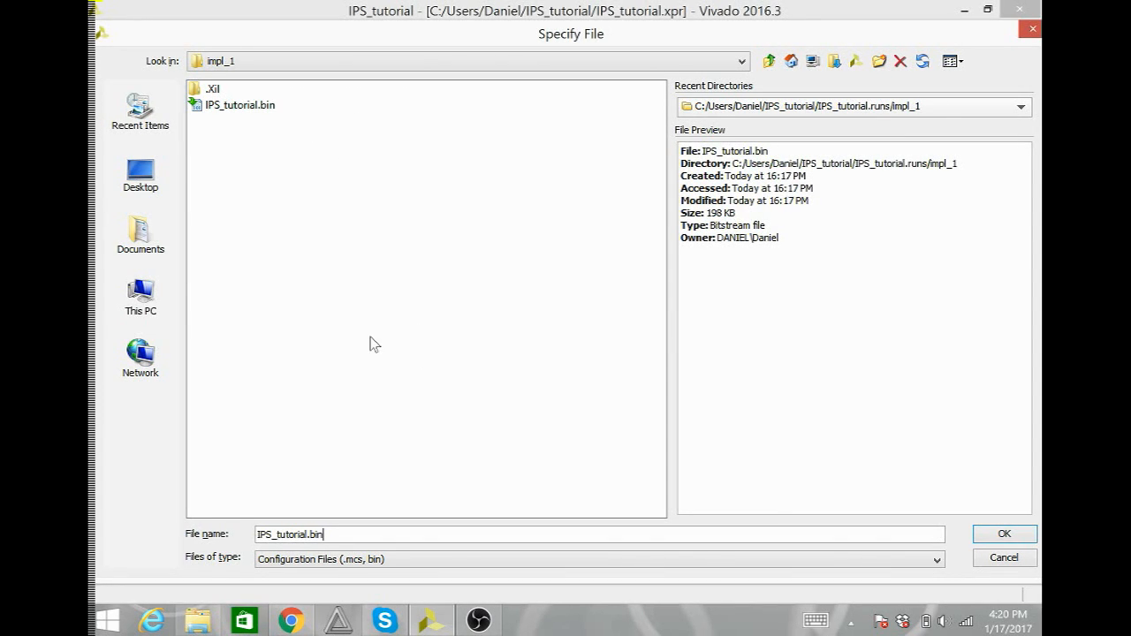
{"action": "mouse_move", "coordinate": [768, 237]}
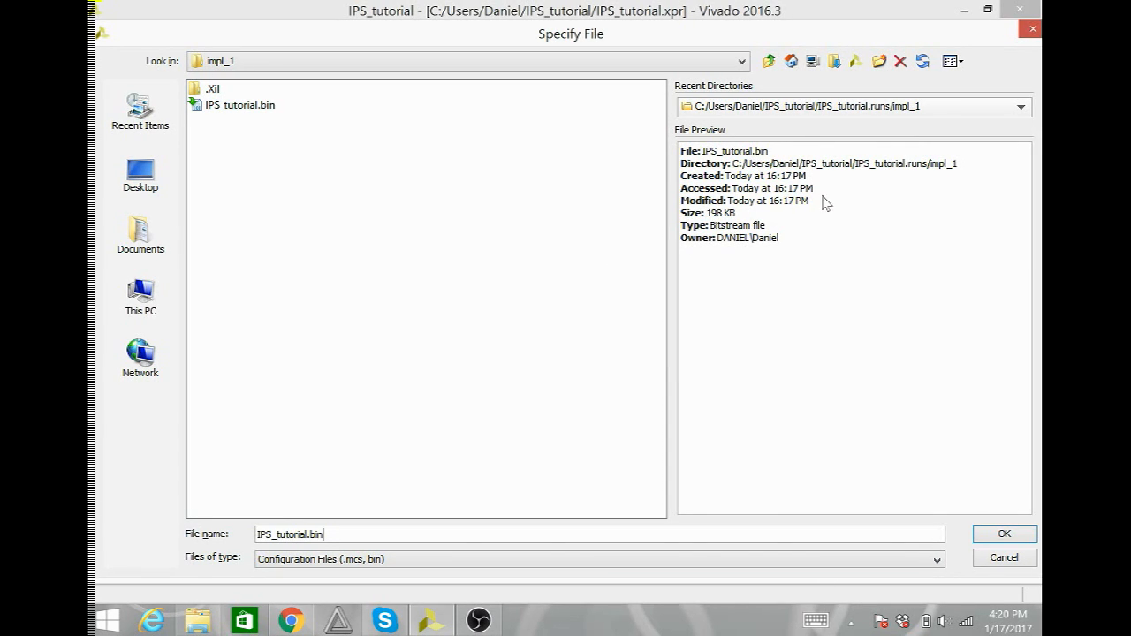
{"action": "mouse_move", "coordinate": [392, 106]}
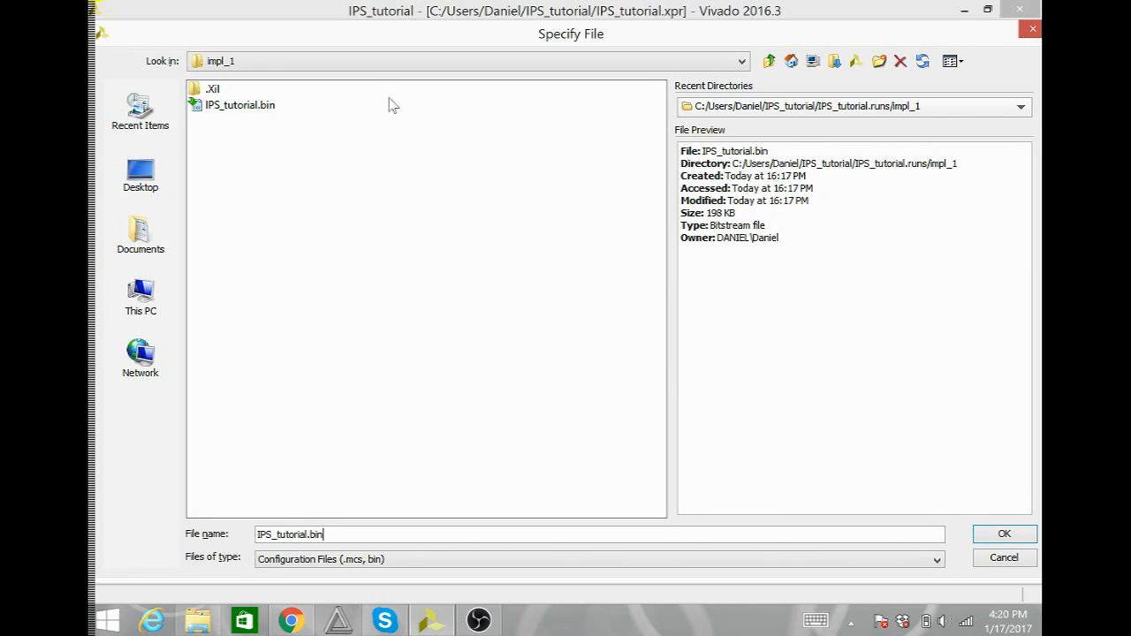
{"action": "mouse_move", "coordinate": [770, 60]}
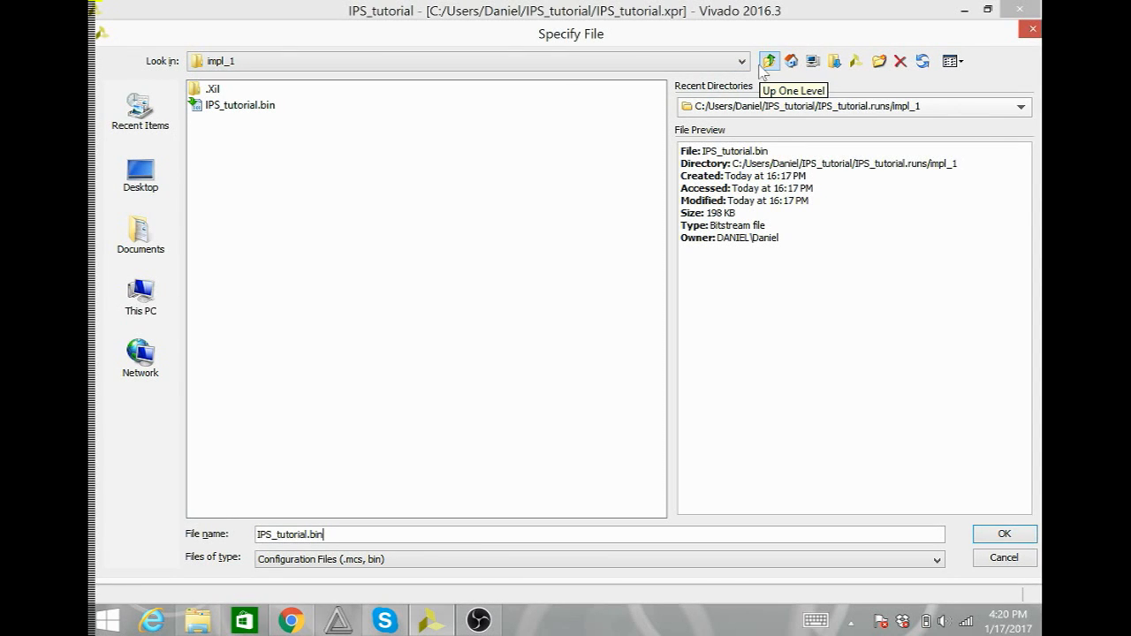
Navigate to IPS_tutorial.runs/impl_1 and choose IPS_tutorial.bin as the configuration file.
{"action": "left_click", "coordinate": [768, 60]}
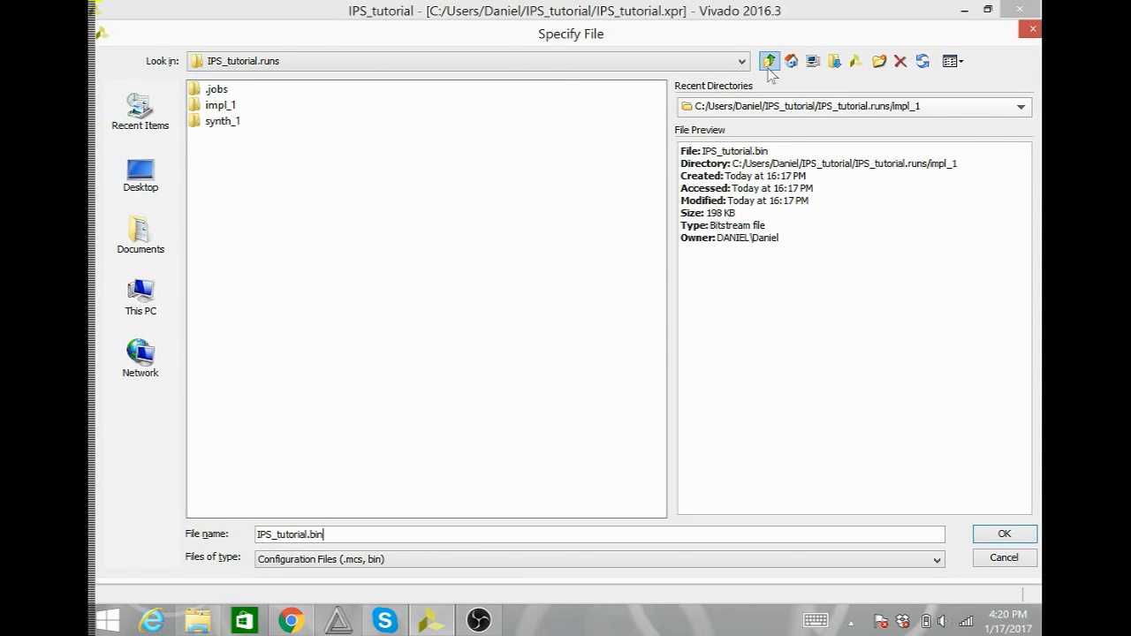
{"action": "left_click", "coordinate": [770, 60]}
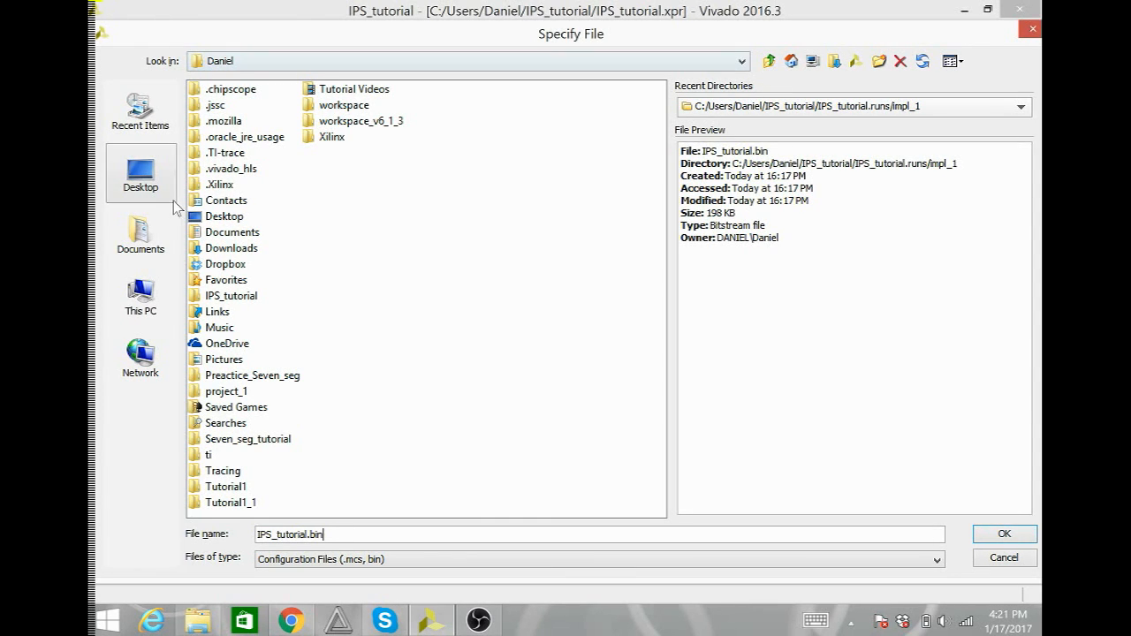
{"action": "mouse_move", "coordinate": [250, 385]}
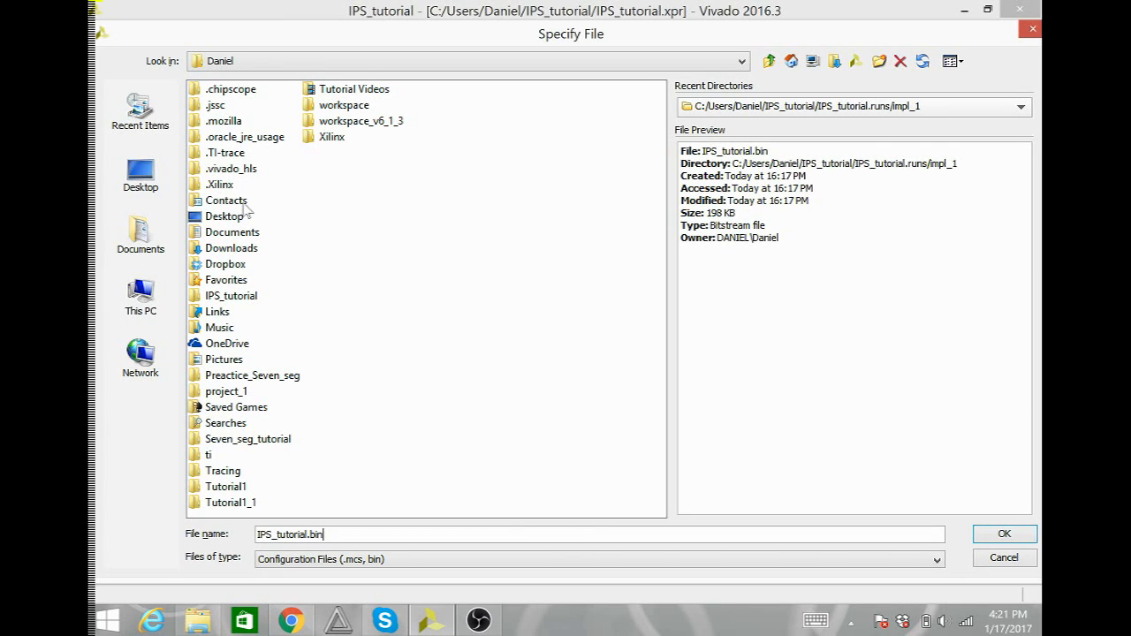
{"action": "mouse_move", "coordinate": [249, 301]}
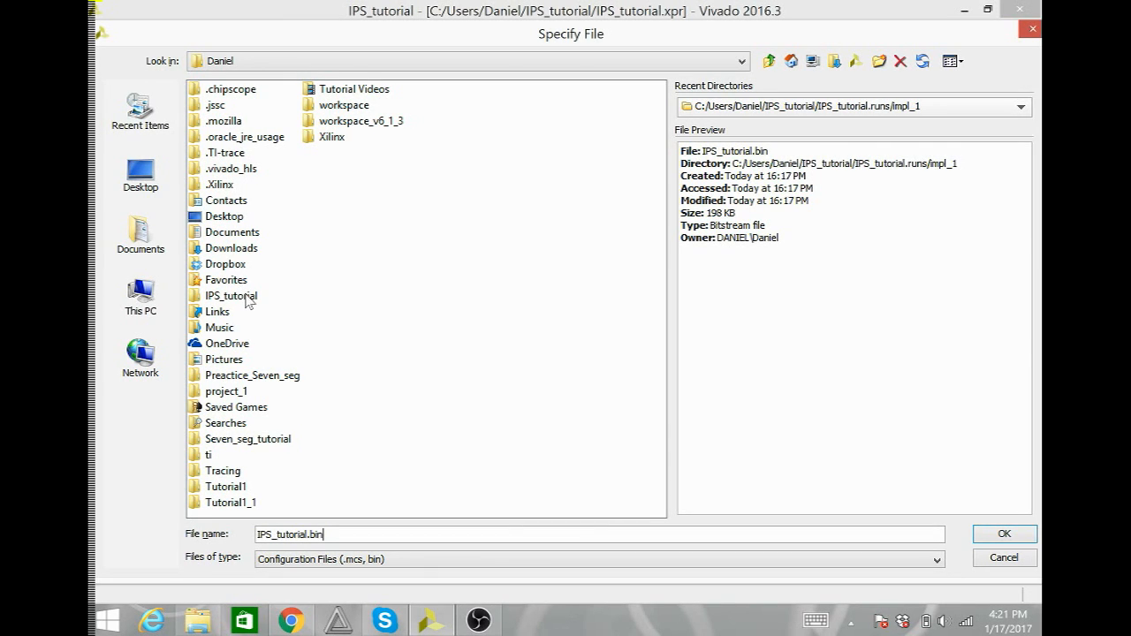
{"action": "double_click", "coordinate": [231, 296]}
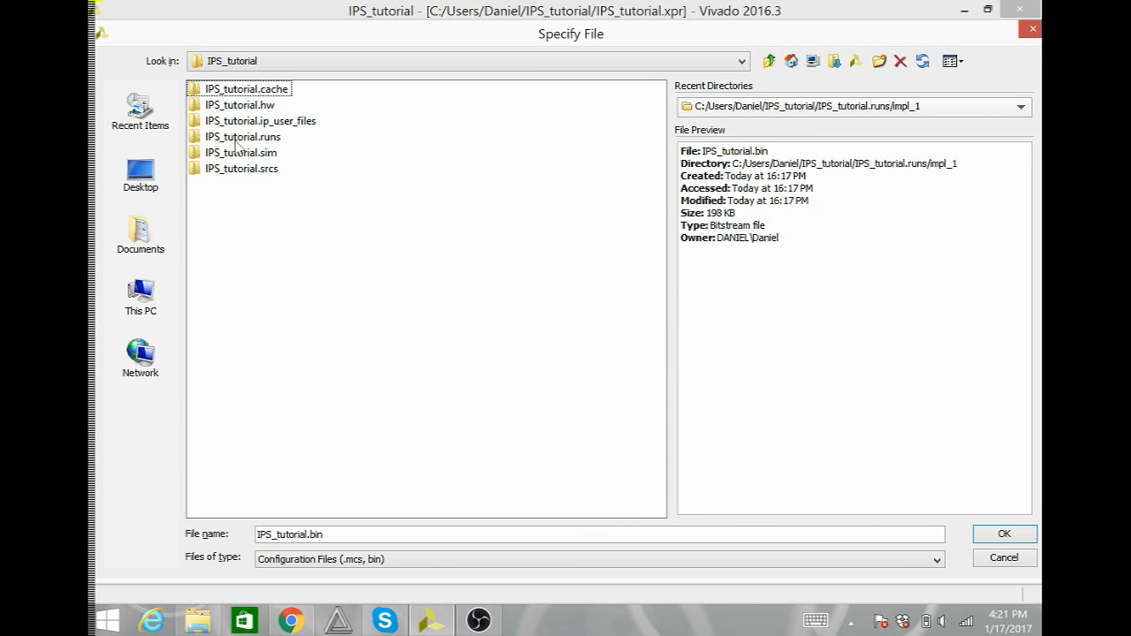
{"action": "double_click", "coordinate": [244, 136]}
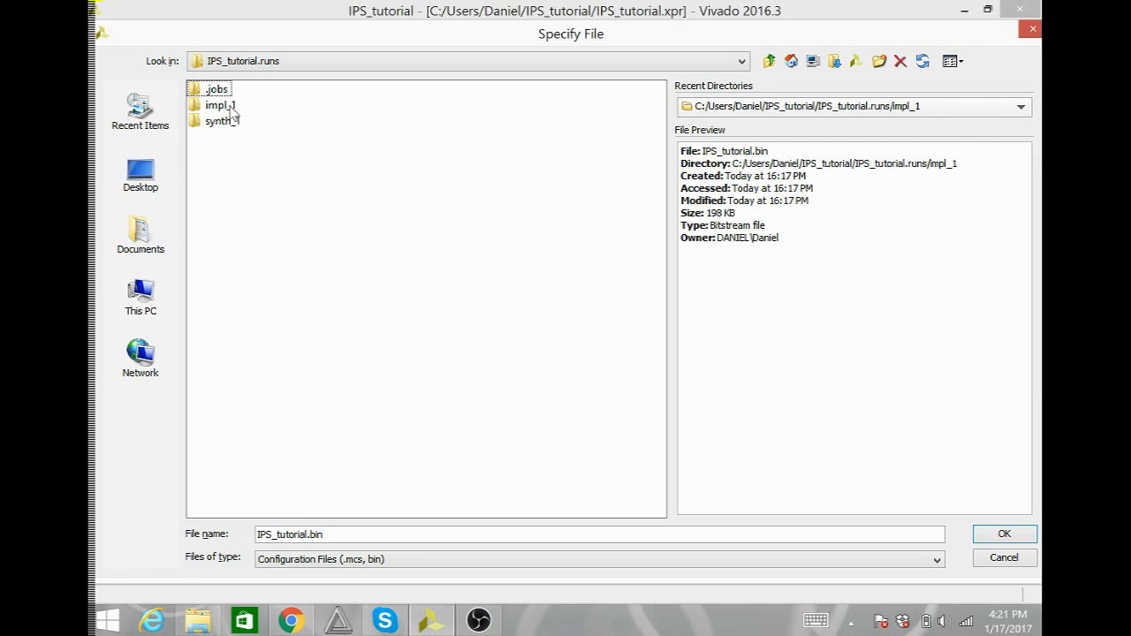
{"action": "double_click", "coordinate": [221, 106]}
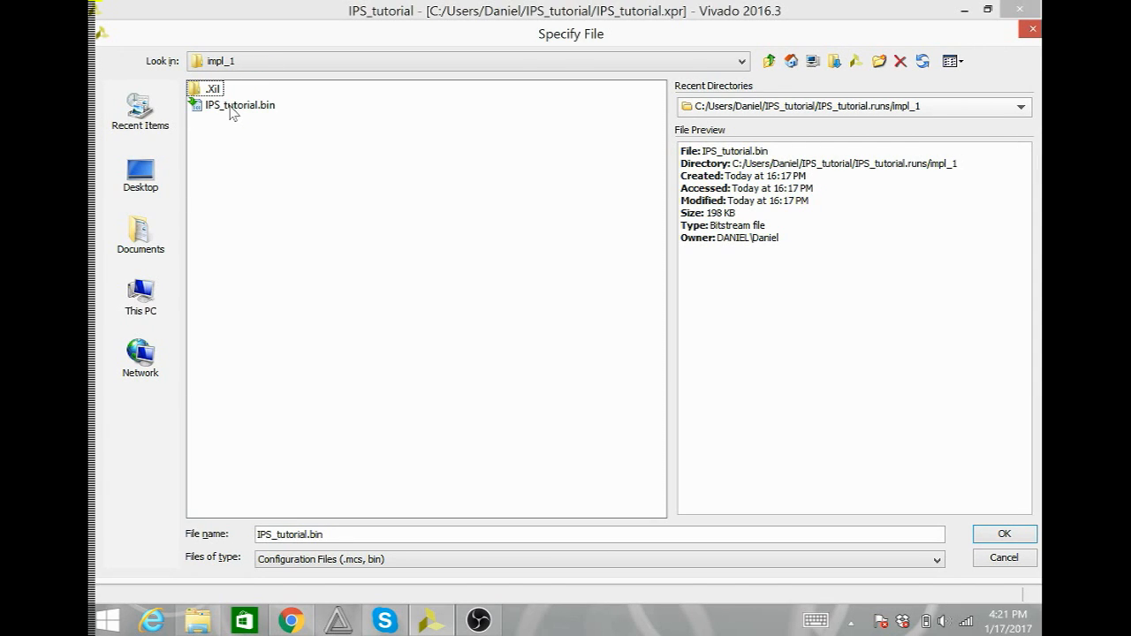
{"action": "left_click", "coordinate": [240, 105]}
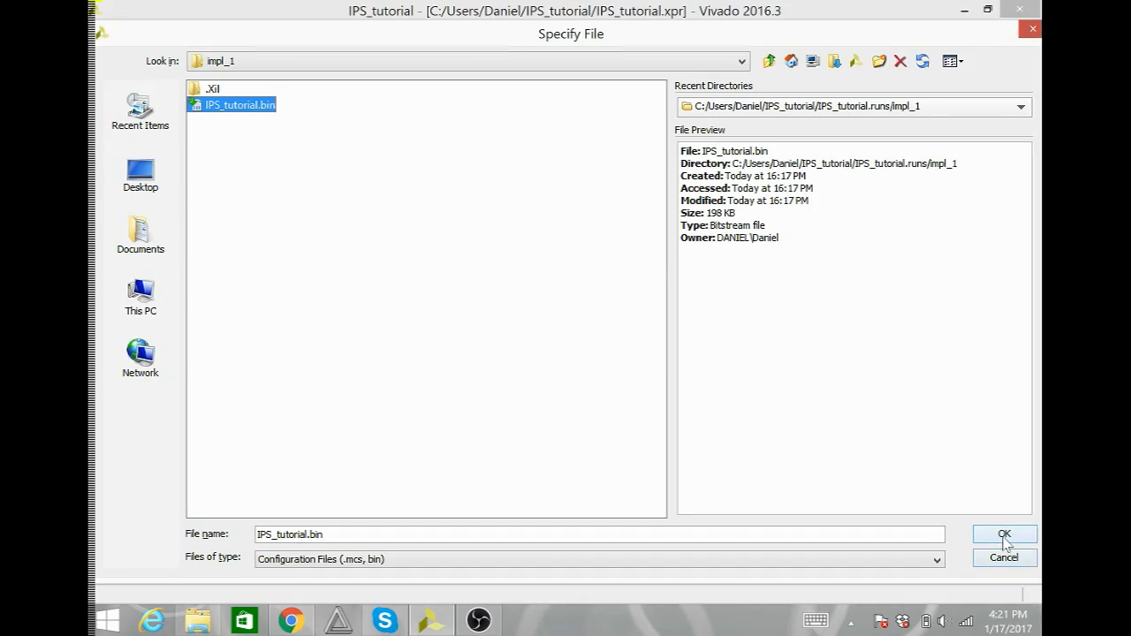
{"action": "left_click", "coordinate": [1003, 534]}
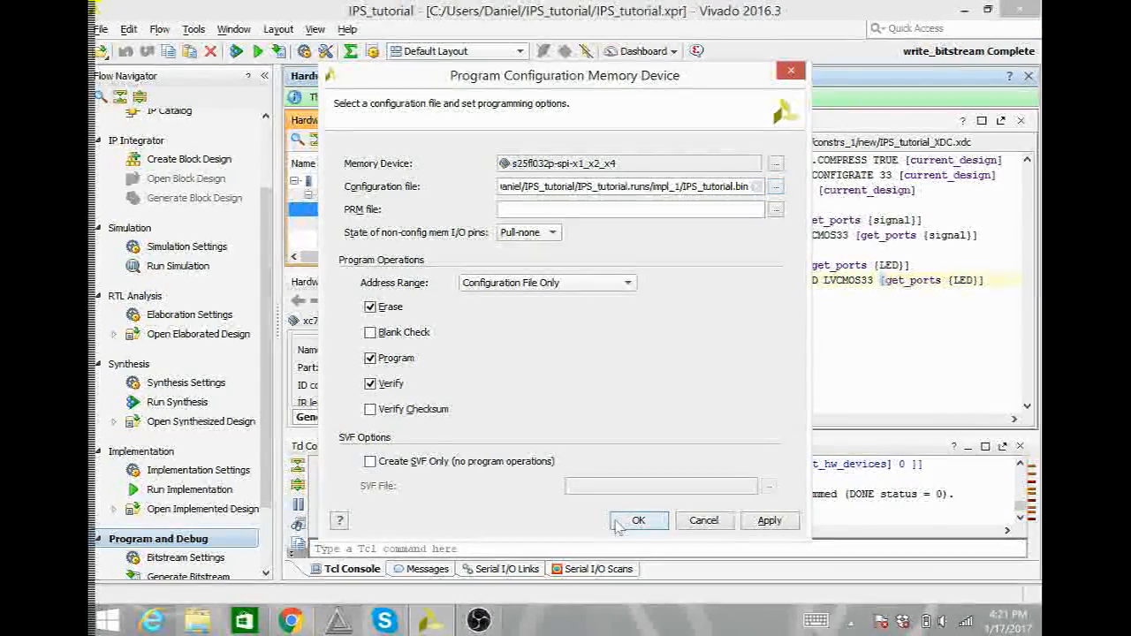
Erase, program and verify the s25fl032p flash with IPS_tutorial.bin until programming completes.
{"action": "left_click", "coordinate": [638, 519]}
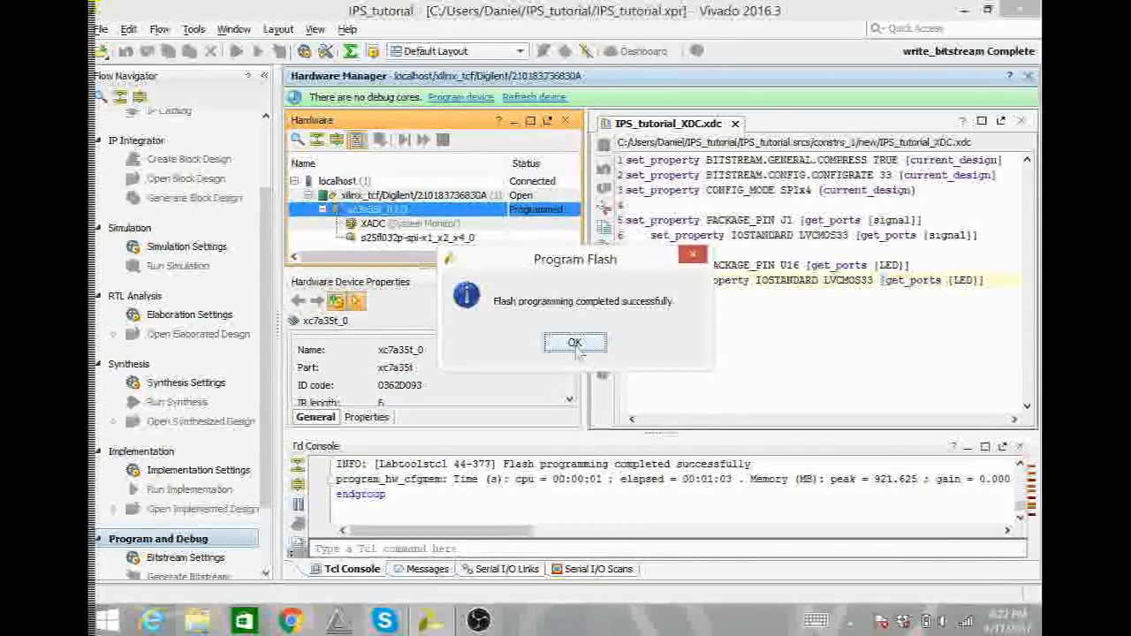
Dismiss the Program Flash success notice.
{"action": "left_click", "coordinate": [574, 343]}
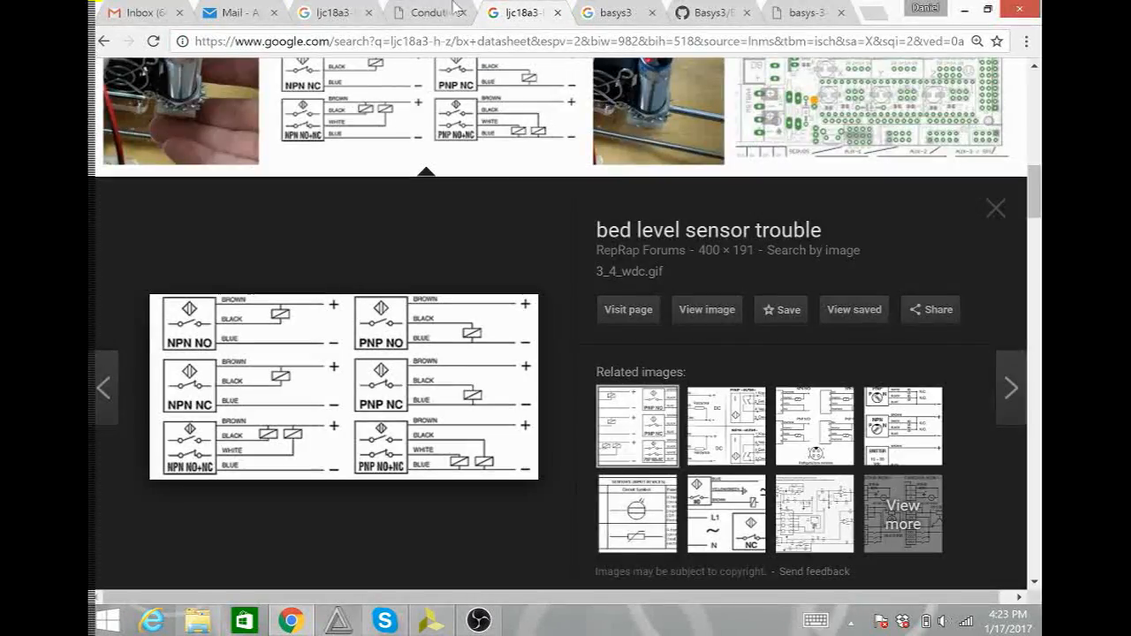
From the Basys 3 product page, view the reference manual PDF scrolled to the Pmod pin-out diagram.
{"action": "left_click", "coordinate": [610, 10]}
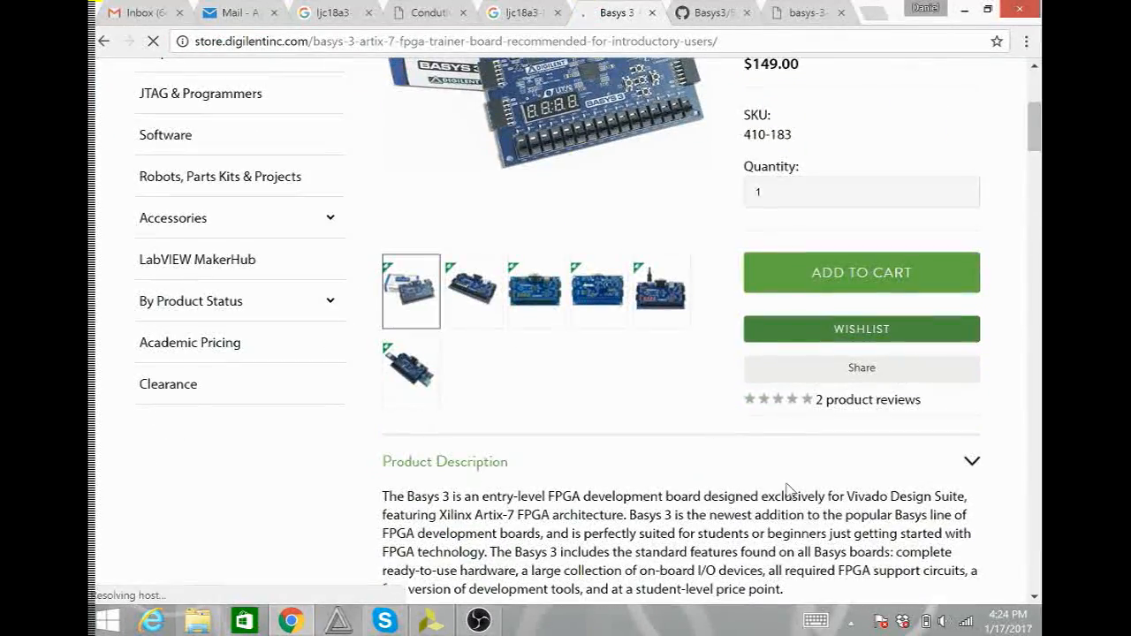
{"action": "scroll", "scroll_direction": "down", "scroll_amount": 3}
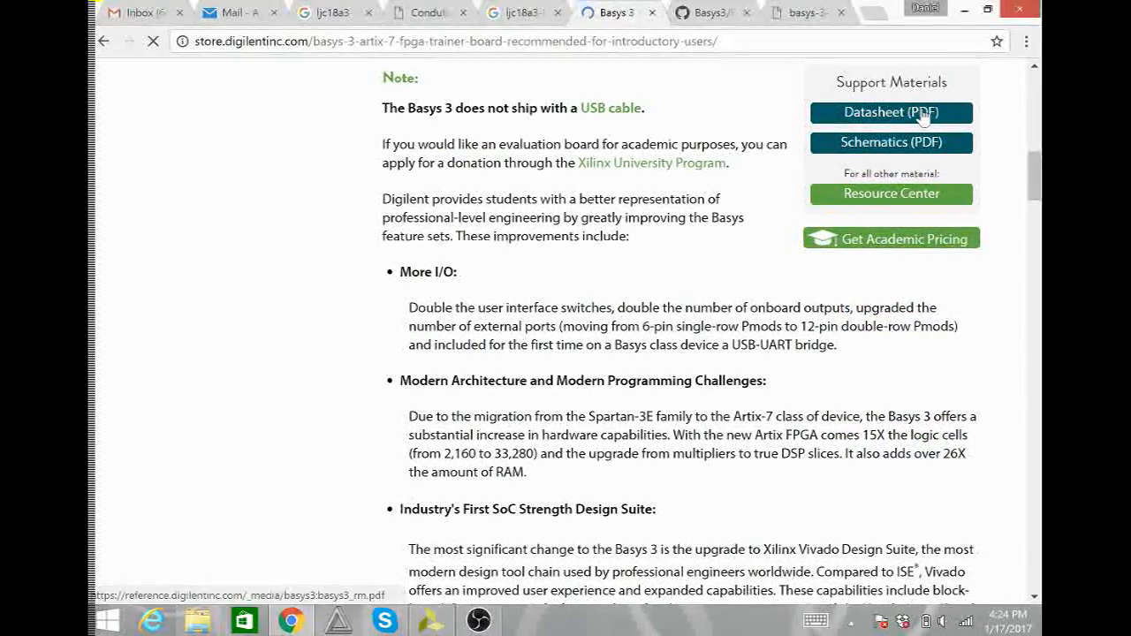
{"action": "left_click", "coordinate": [891, 113]}
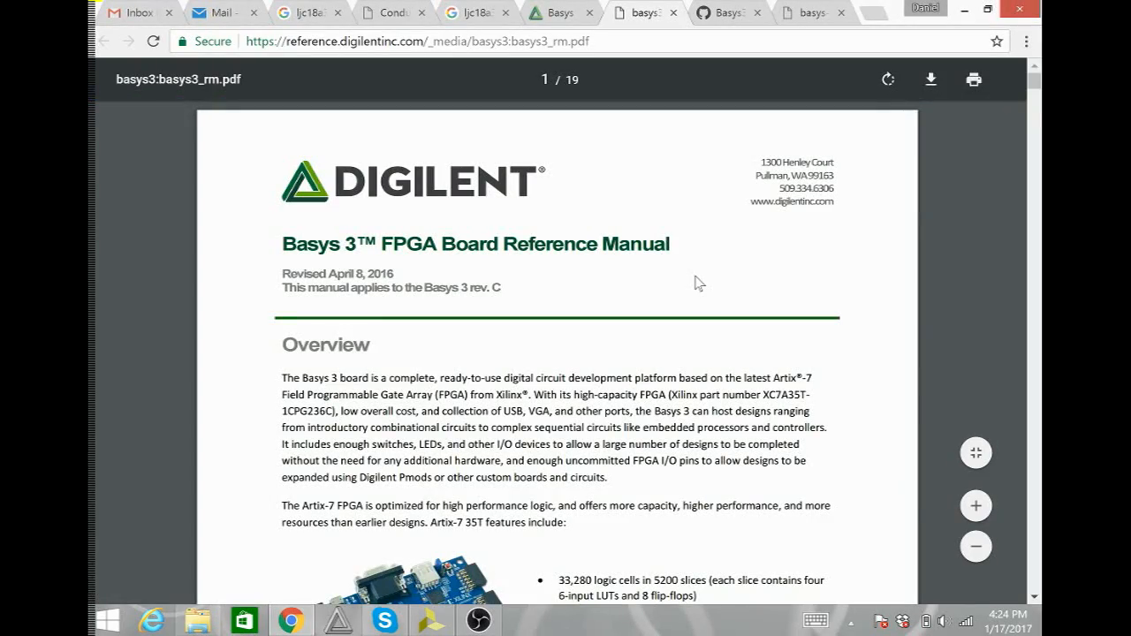
{"action": "scroll", "scroll_direction": "down", "scroll_amount": 3}
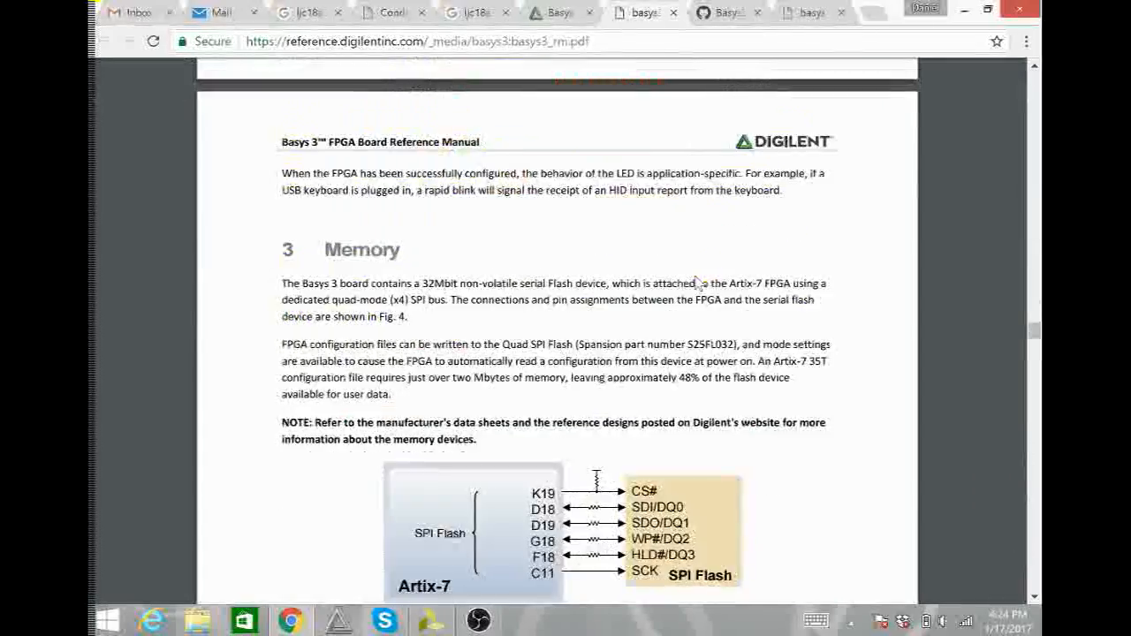
{"action": "scroll", "scroll_direction": "down", "scroll_amount": 3}
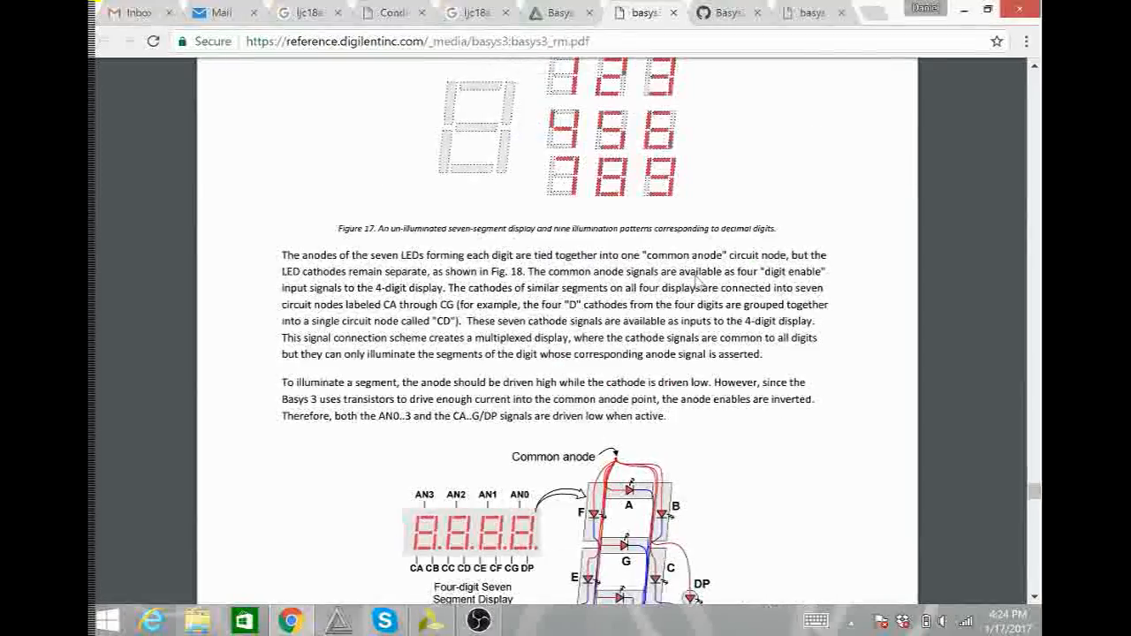
{"action": "scroll", "scroll_direction": "down", "scroll_amount": 3}
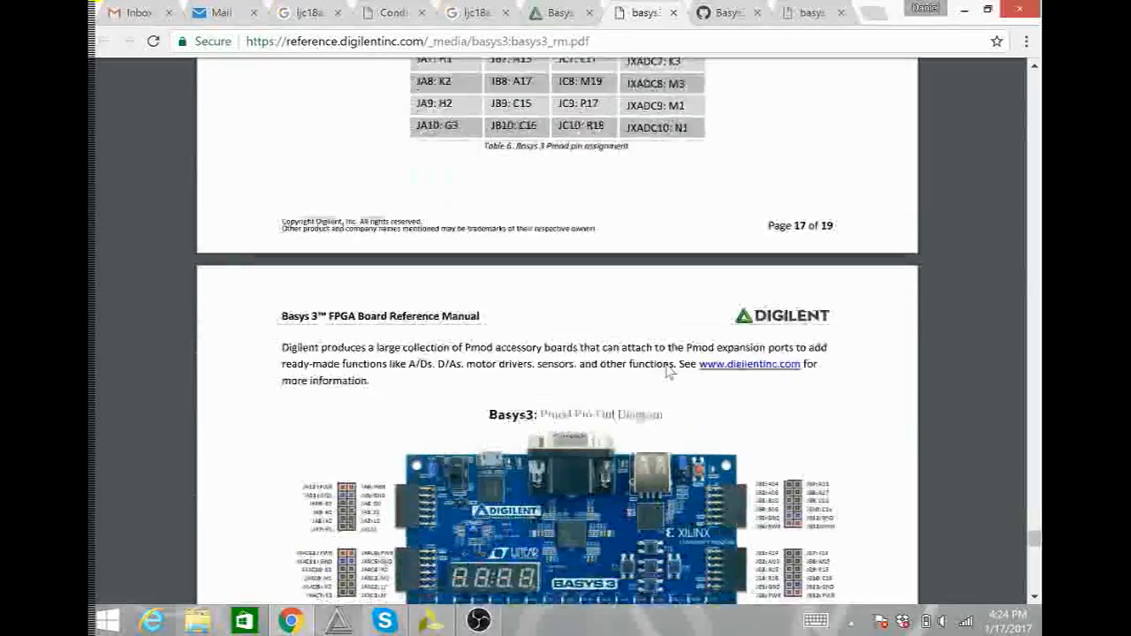
{"action": "scroll", "scroll_direction": "down", "scroll_amount": 3}
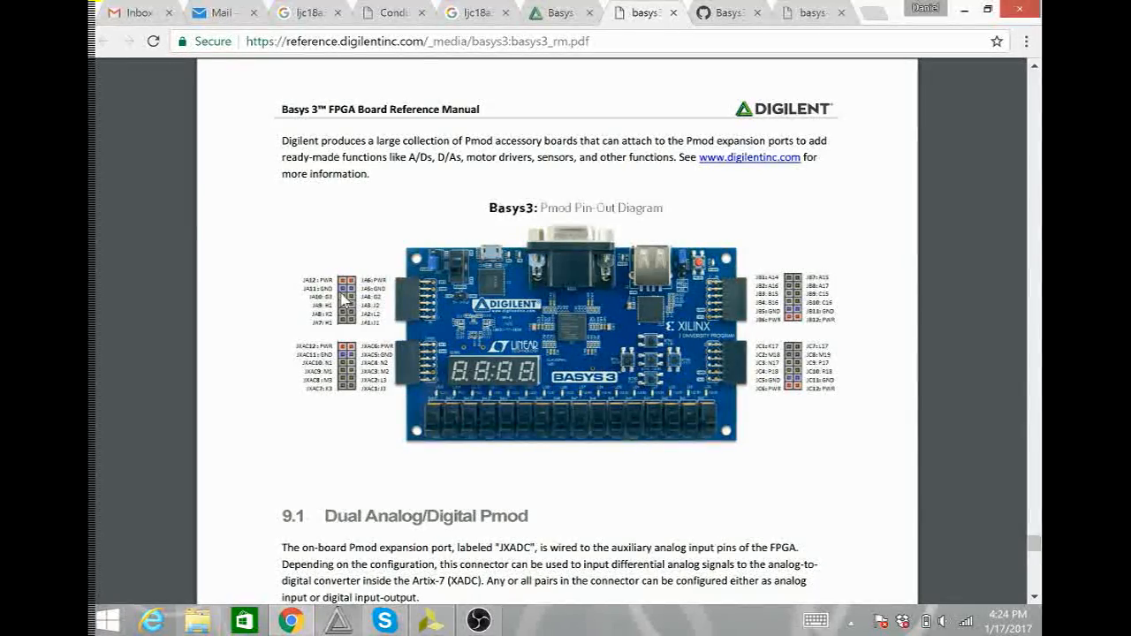
{"action": "mouse_move", "coordinate": [357, 334]}
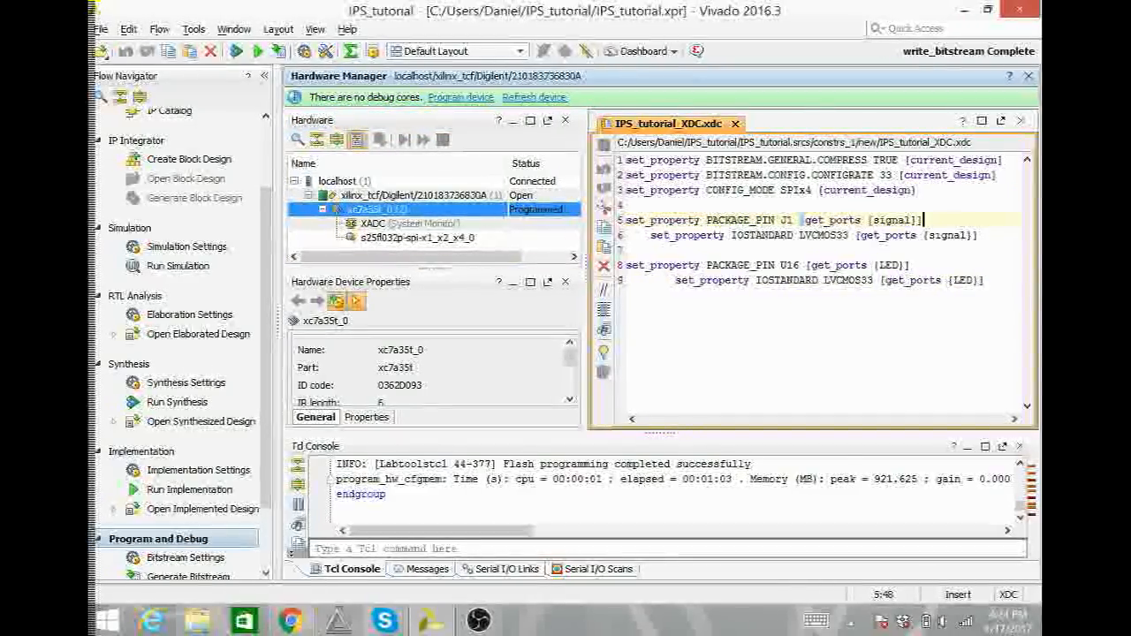
Check pin J1 in the IPS_tutorial XDC against the manual's Pmod diagram, then bring up OBS.
{"action": "double_click", "coordinate": [781, 219]}
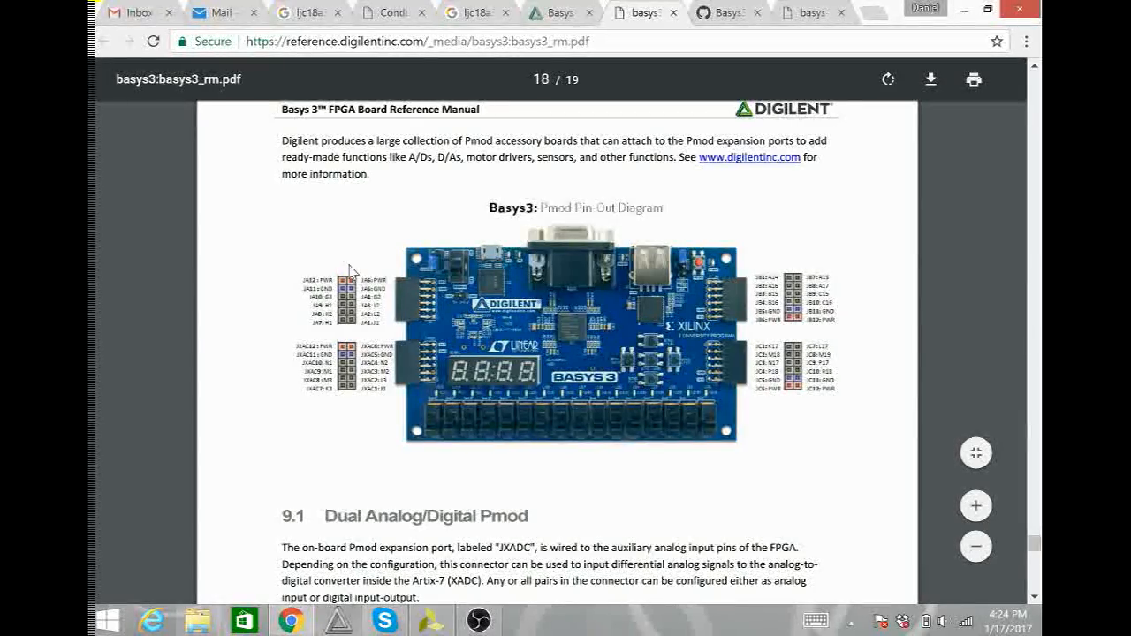
{"action": "mouse_move", "coordinate": [332, 269]}
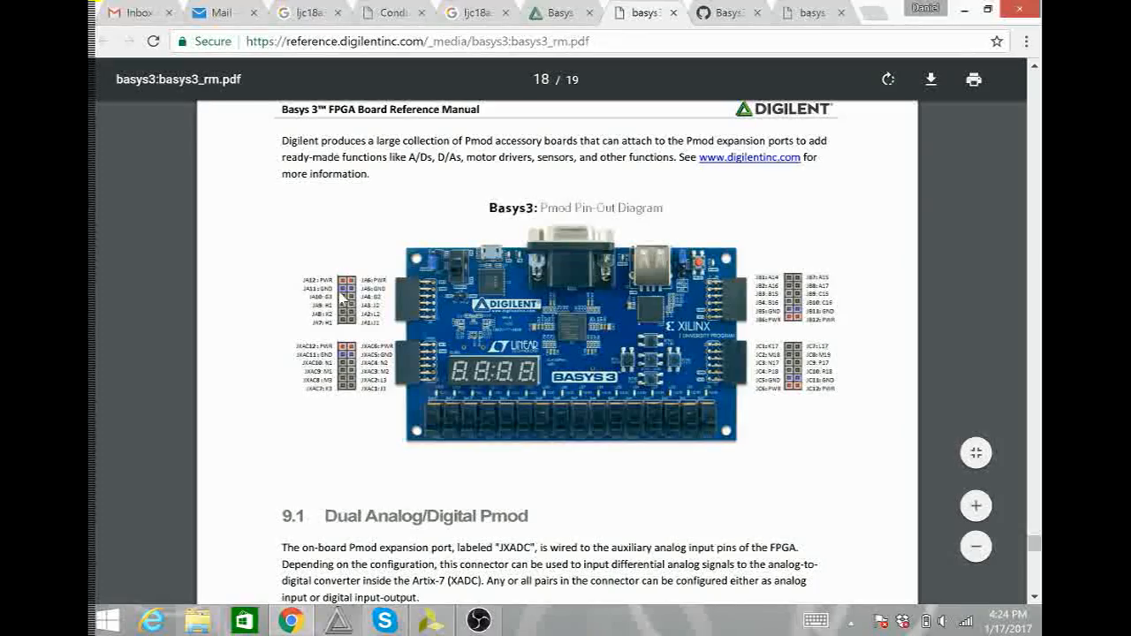
{"action": "mouse_move", "coordinate": [339, 251]}
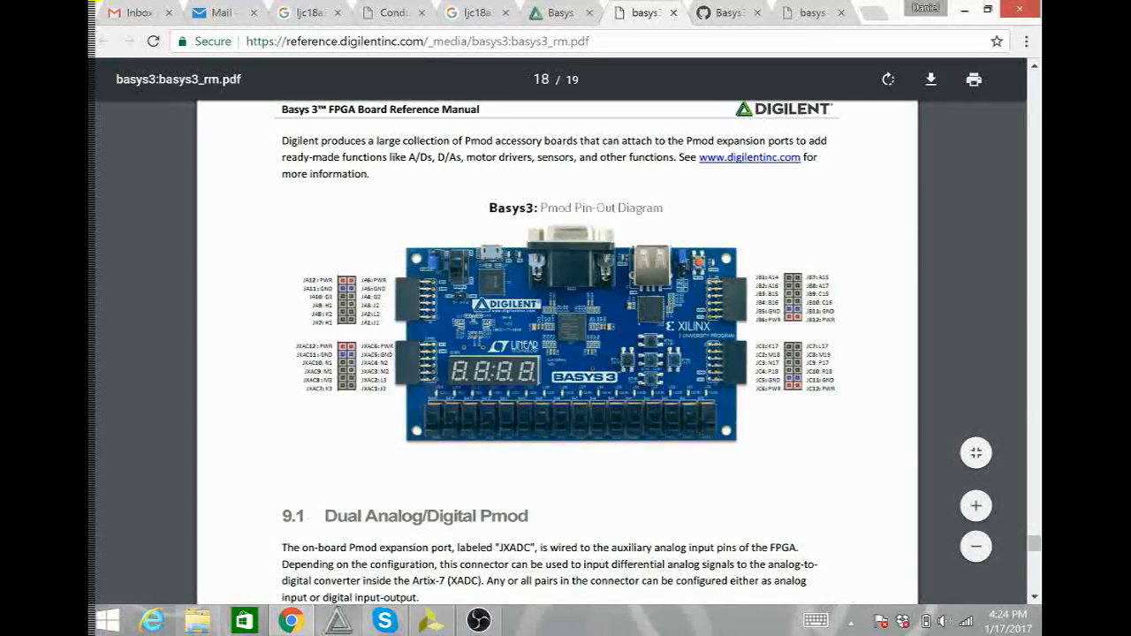
{"action": "left_click", "coordinate": [478, 618]}
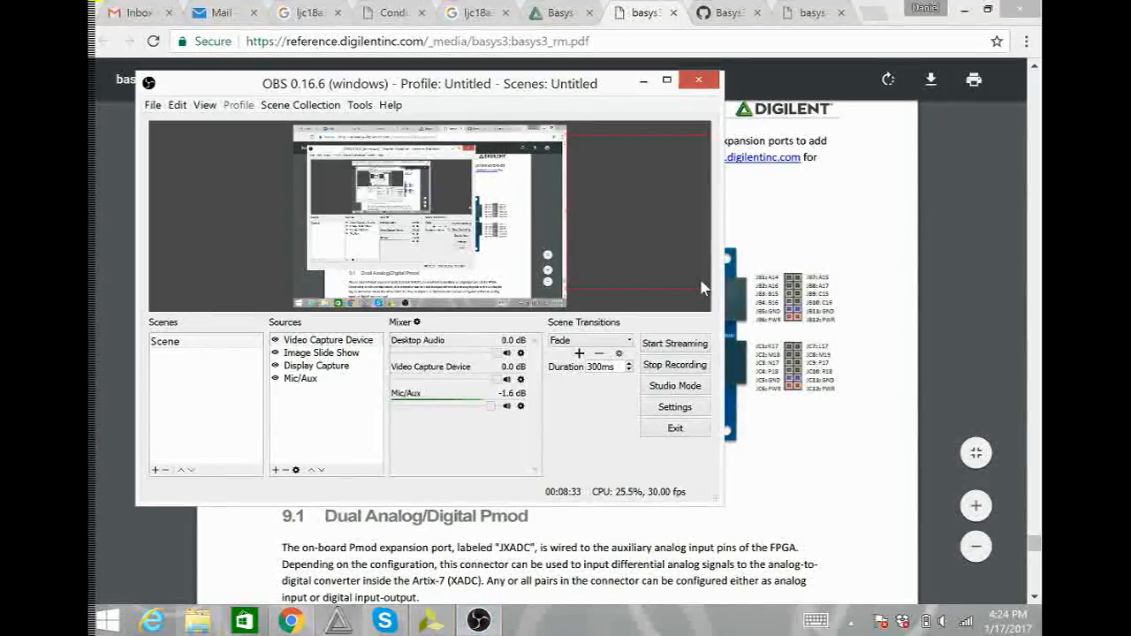
Switch OBS to the Video Capture Device source showing the Basys 3 board camera feed.
{"action": "left_click", "coordinate": [697, 80]}
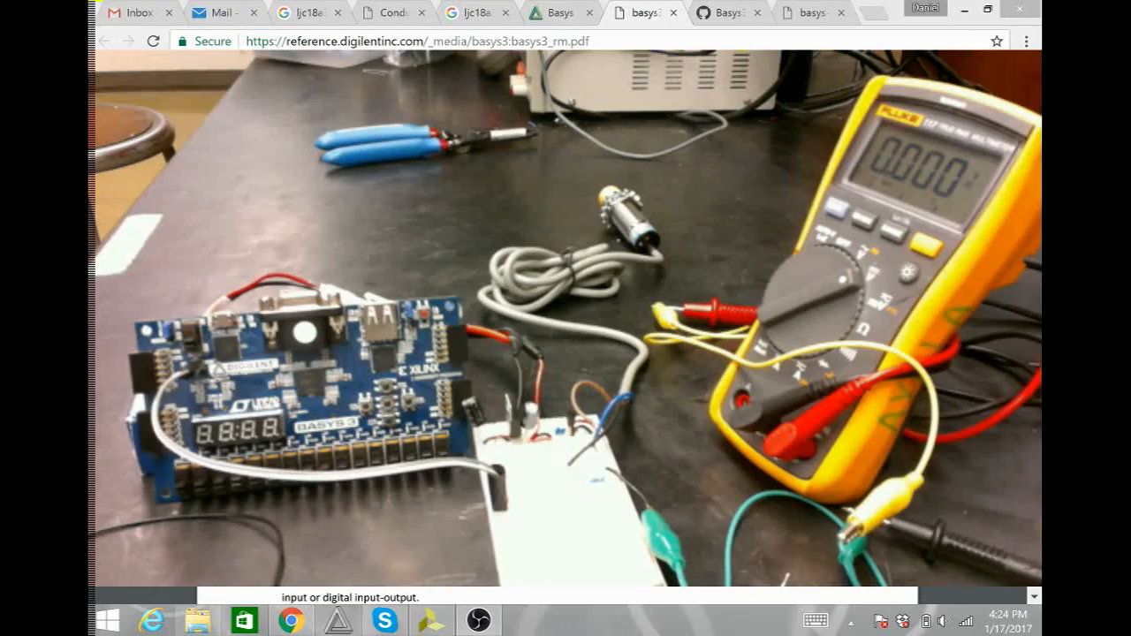